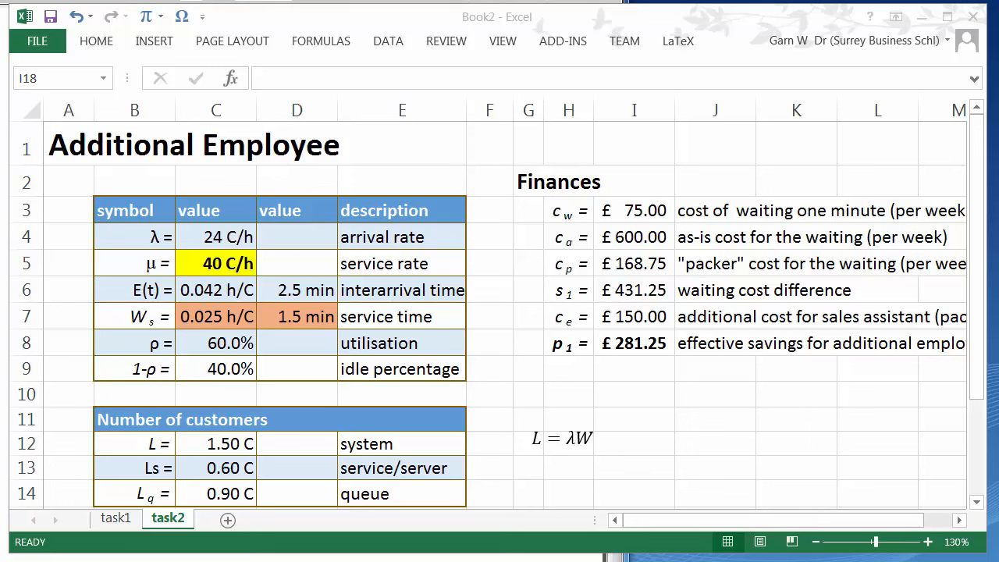
pyautogui.moveTo(724, 382)
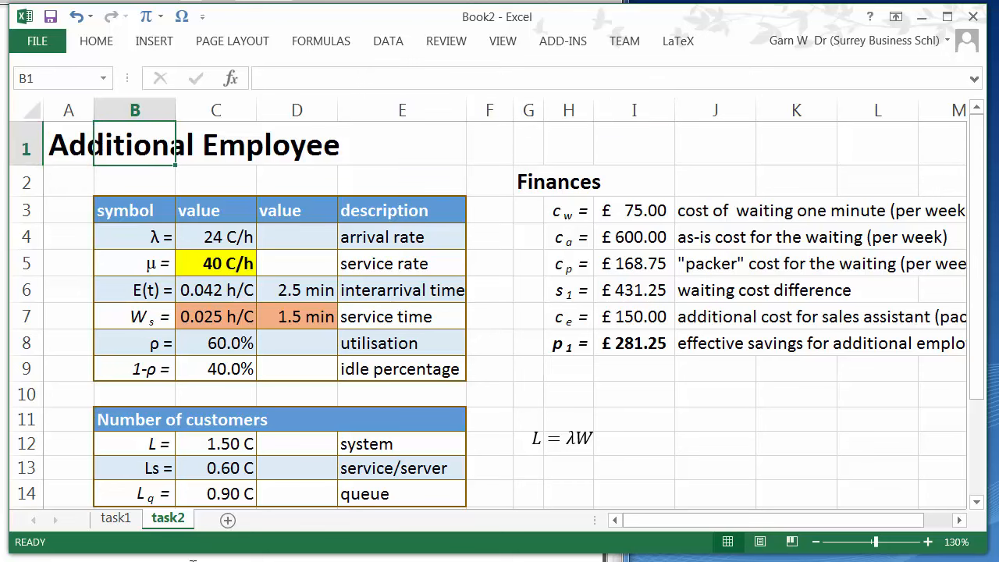
# Review the As-is situation and task2 sheets before copying task2 as task3
pyautogui.click(115, 519)
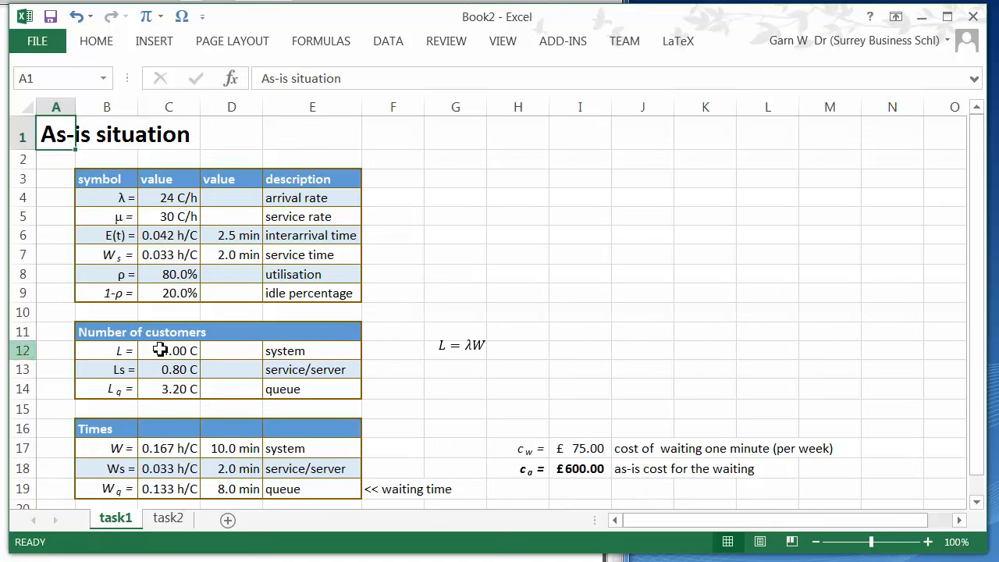
pyautogui.click(169, 518)
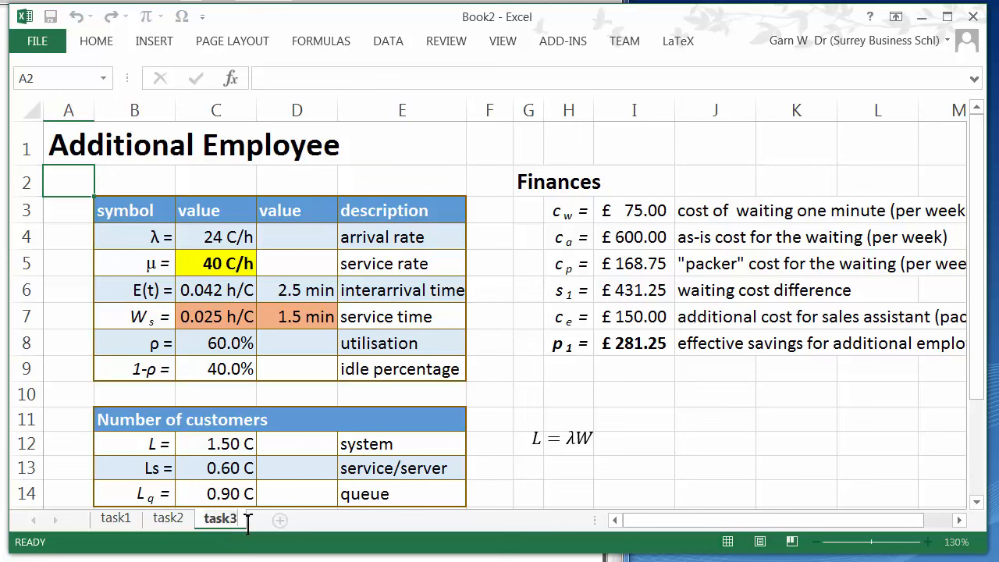
# Retitle the sheet New till, reset the service rate to 30 C/h and remove its yellow fill
pyautogui.click(69, 145)
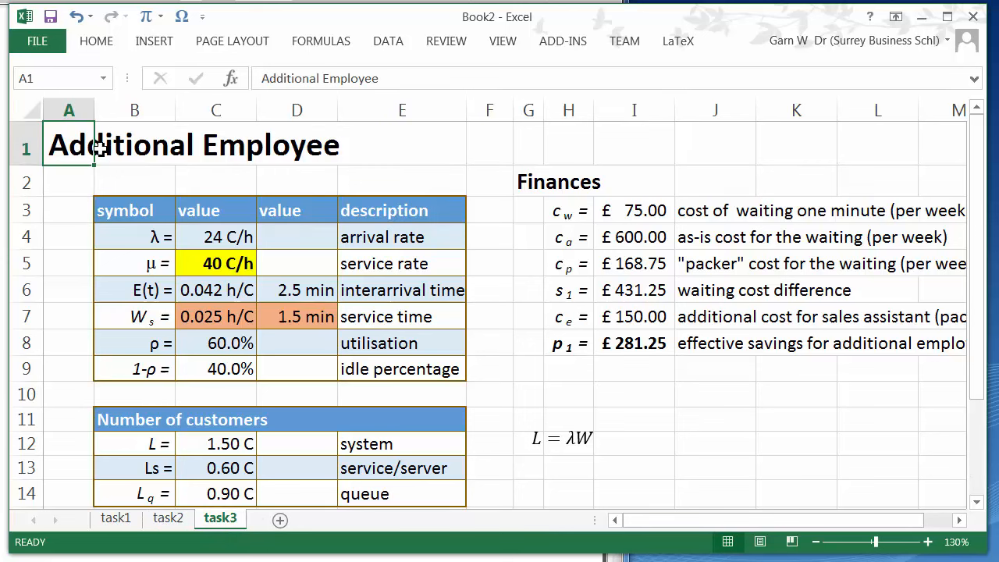
pyautogui.write('New till')
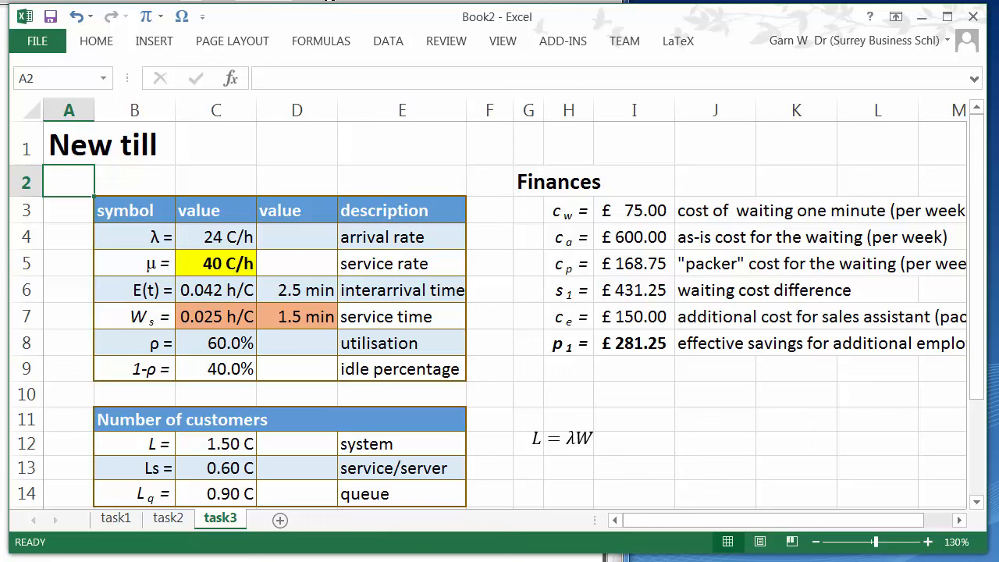
pyautogui.click(215, 262)
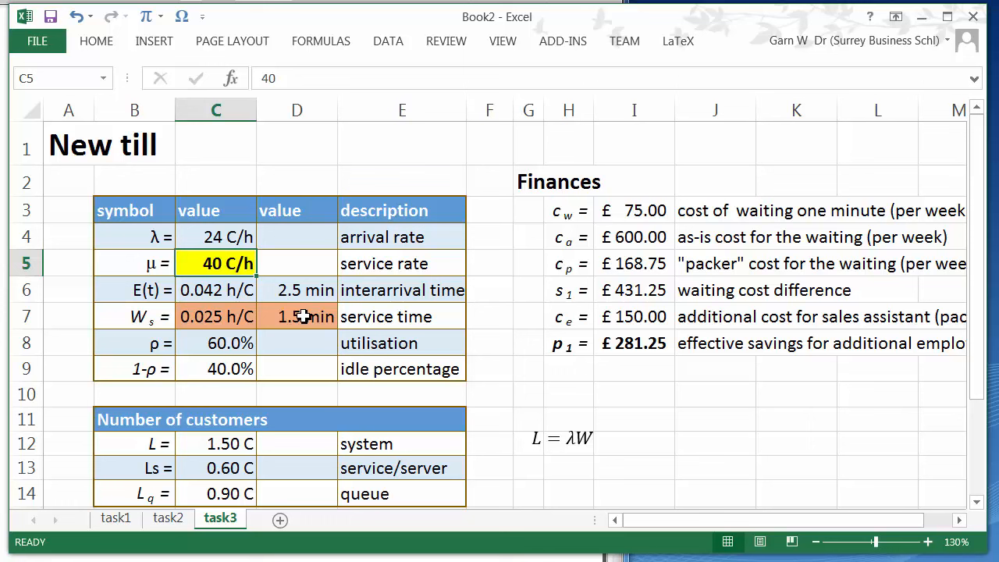
pyautogui.write('3')
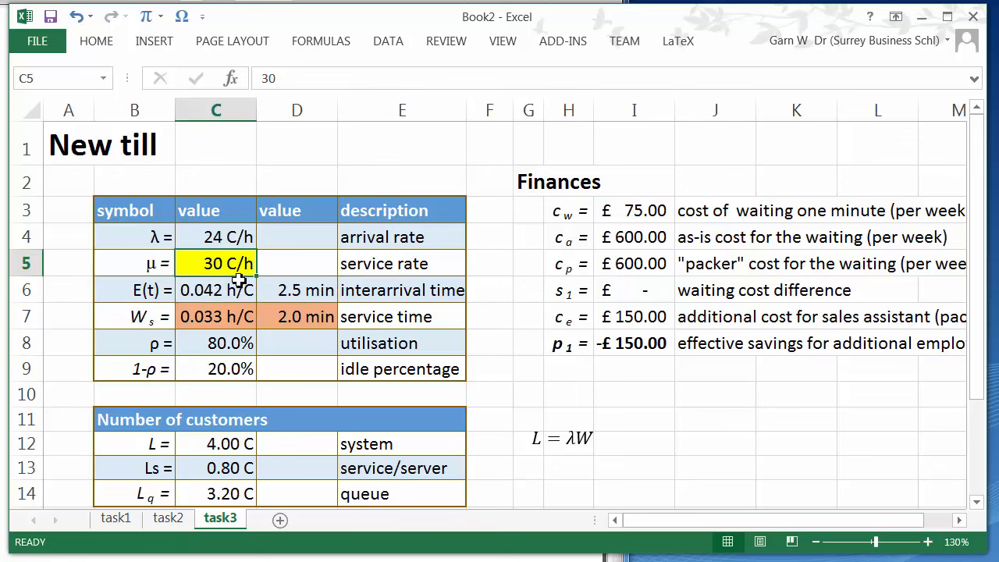
pyautogui.click(97, 41)
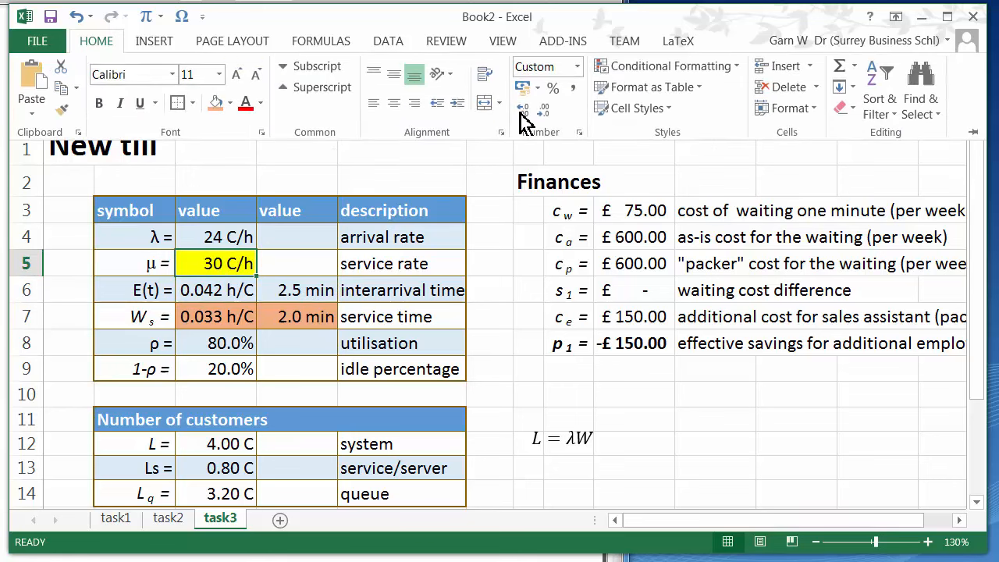
pyautogui.click(210, 103)
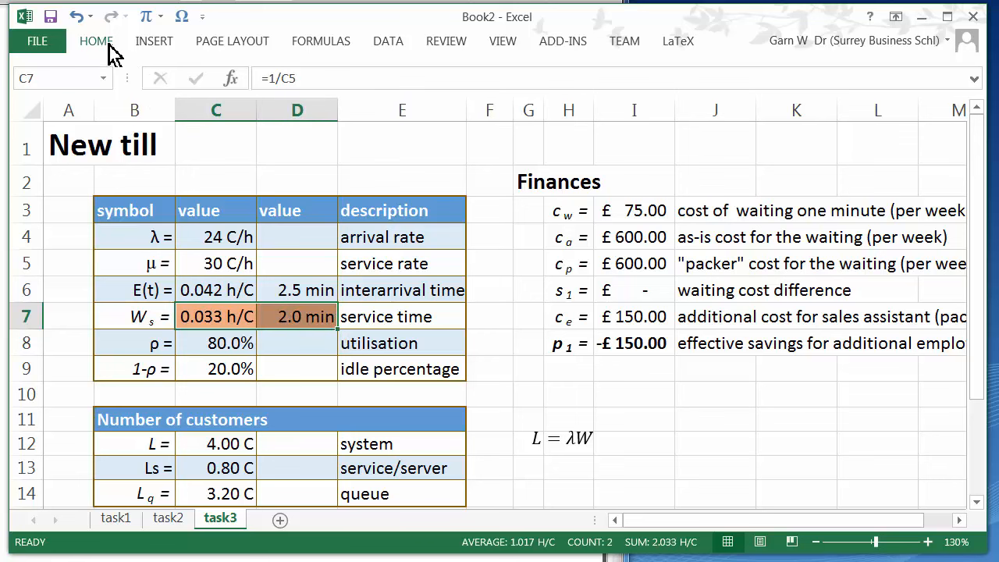
# Clear the service time fill, set arrival rate to 12 C/h (1.3 min queue wait), then view task2 to compare
pyautogui.click(228, 103)
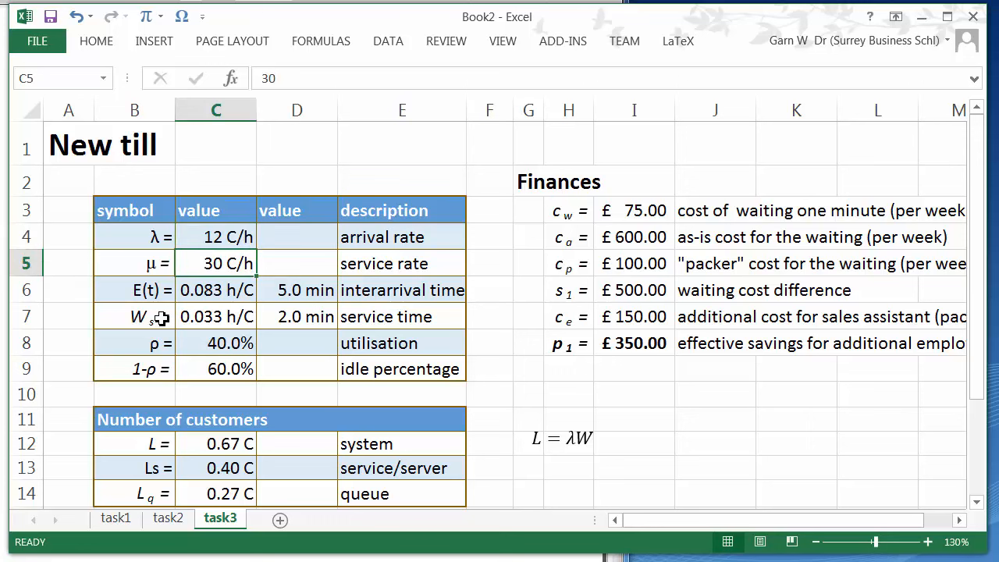
pyautogui.click(216, 237)
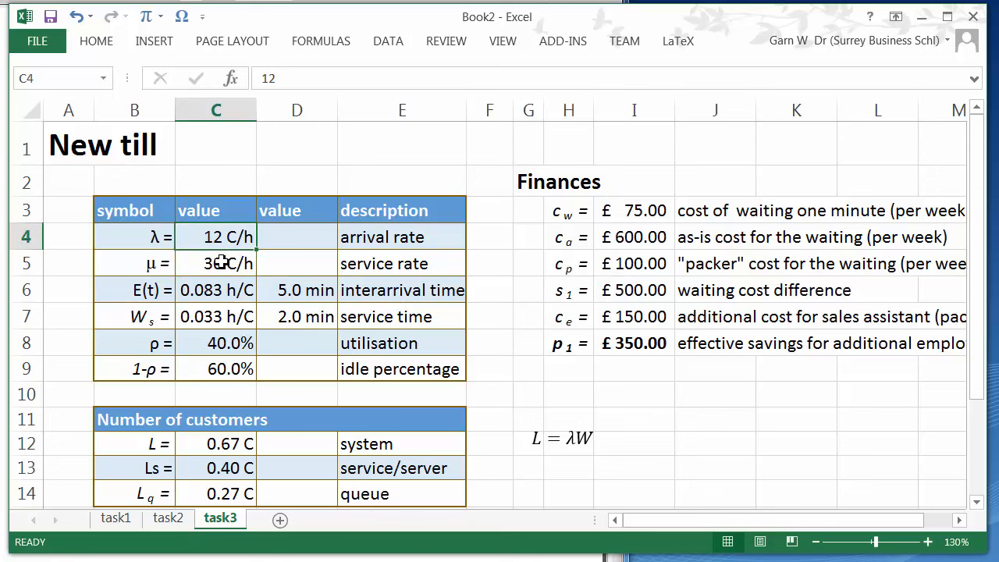
pyautogui.click(216, 444)
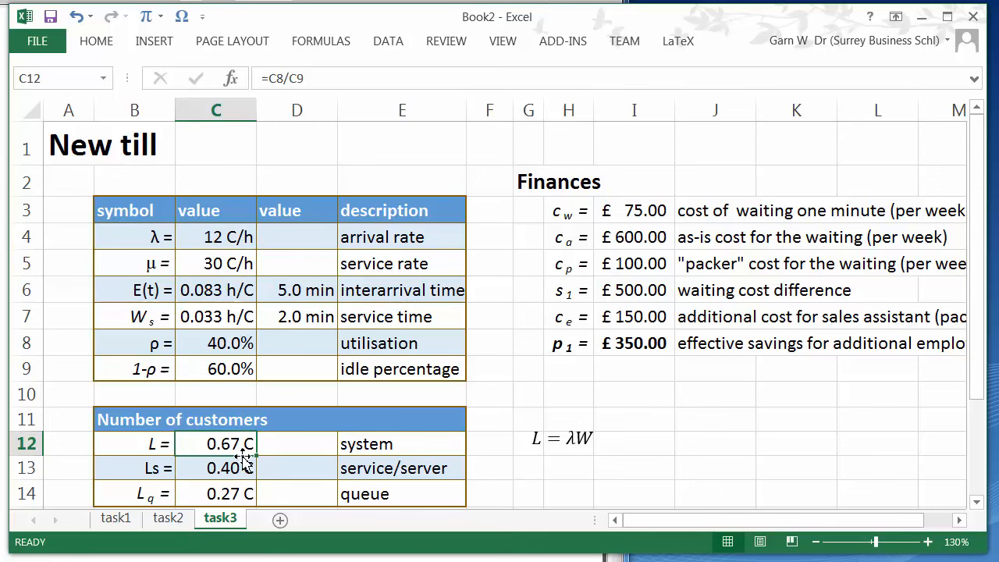
pyautogui.scroll(-3)
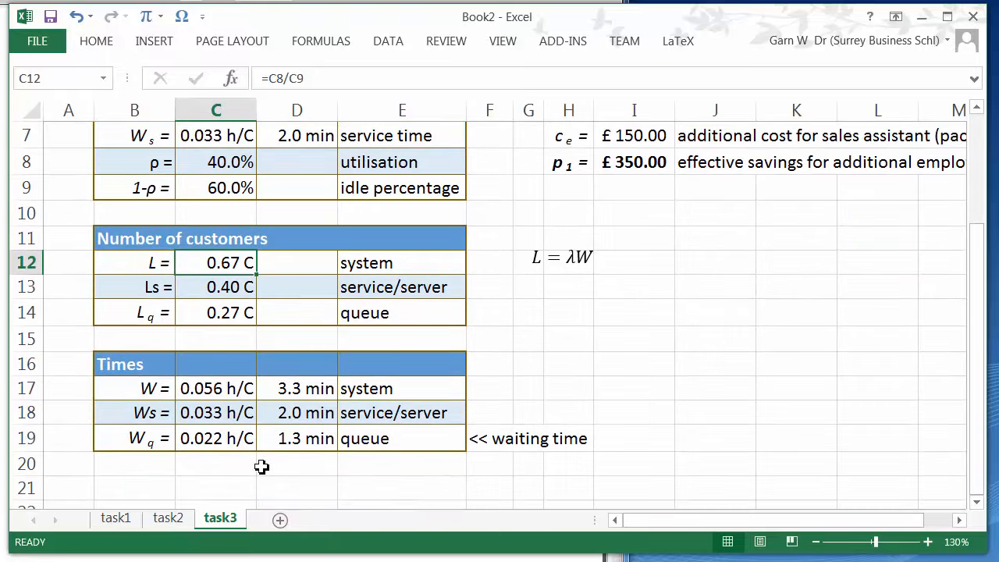
pyautogui.click(297, 438)
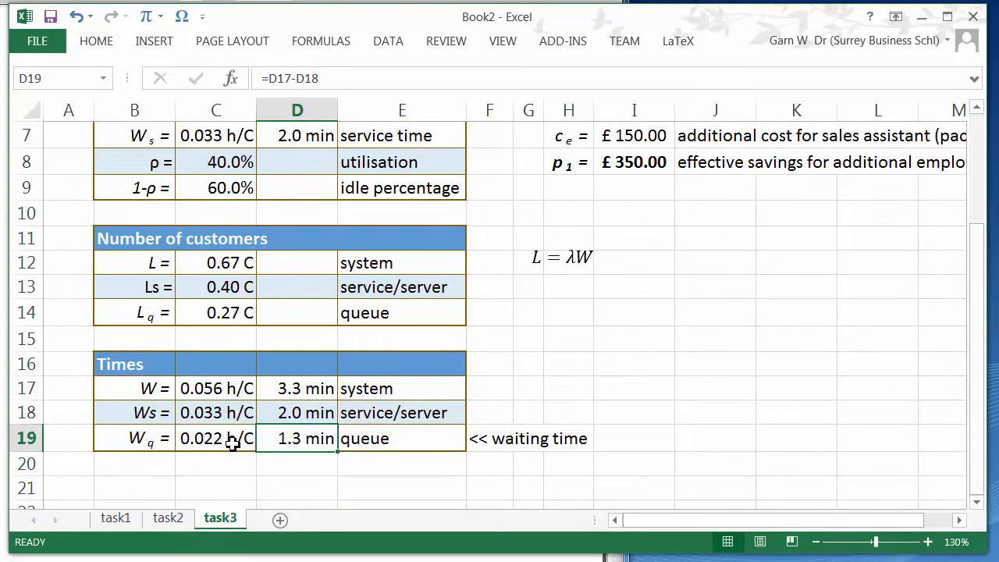
pyautogui.moveTo(232, 498)
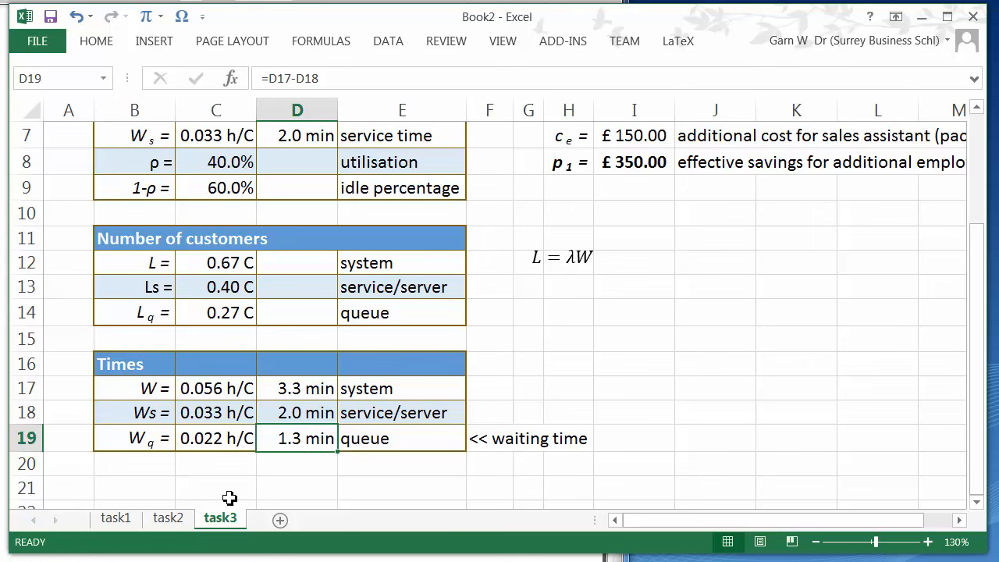
pyautogui.click(169, 519)
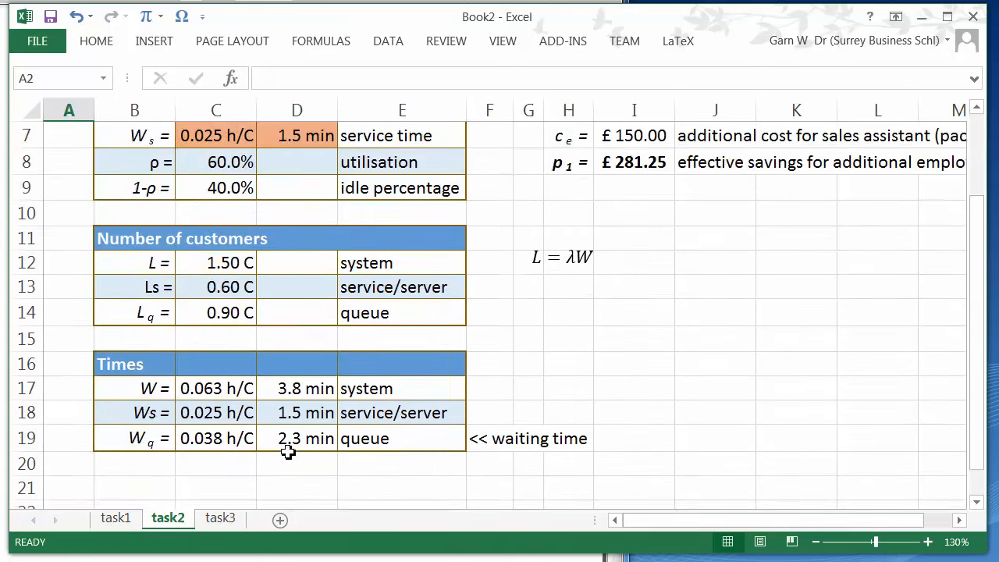
pyautogui.scroll(3)
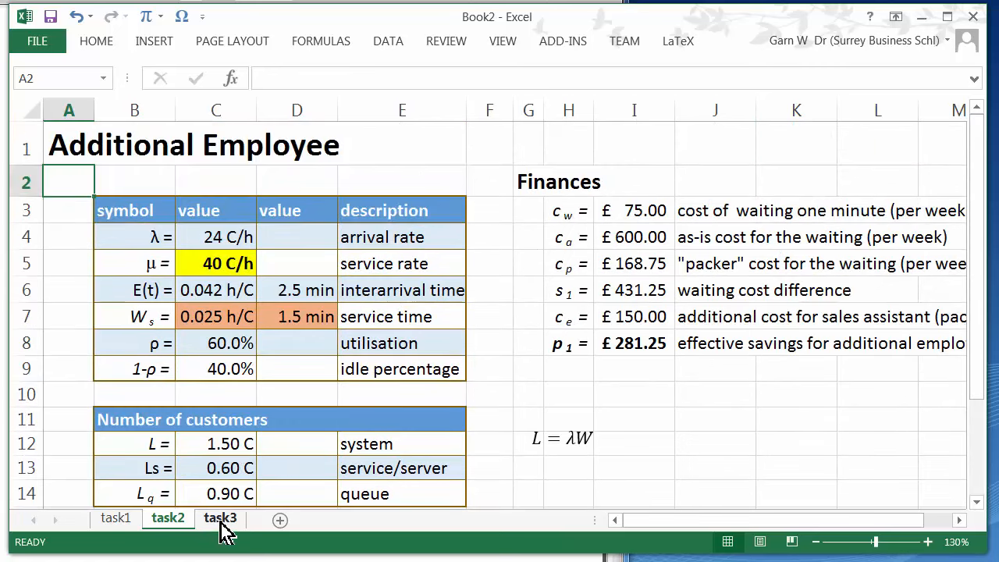
# Back on New till, inspect the per-minute waiting cost and the existing cost formulas
pyautogui.click(220, 518)
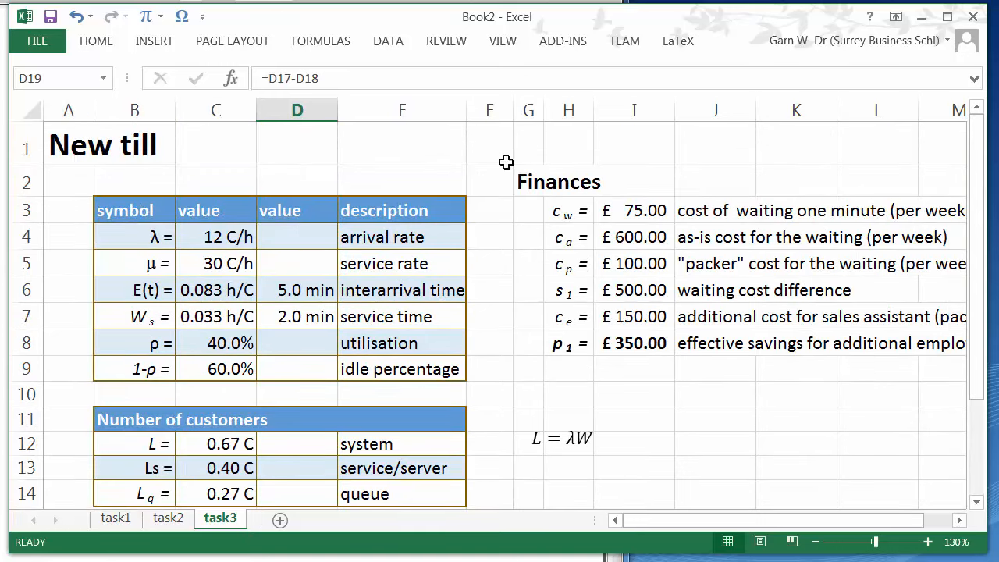
pyautogui.click(527, 289)
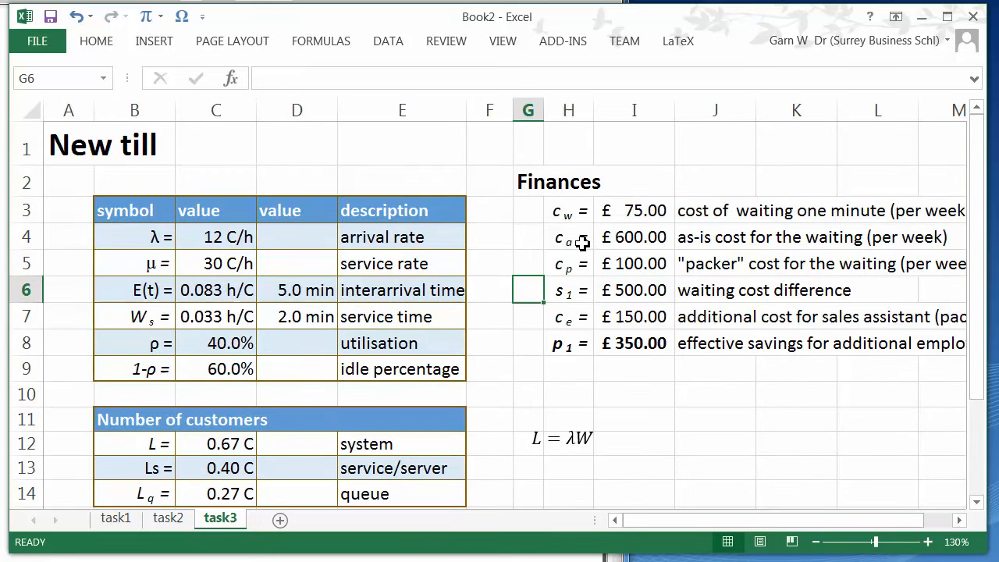
pyautogui.click(634, 209)
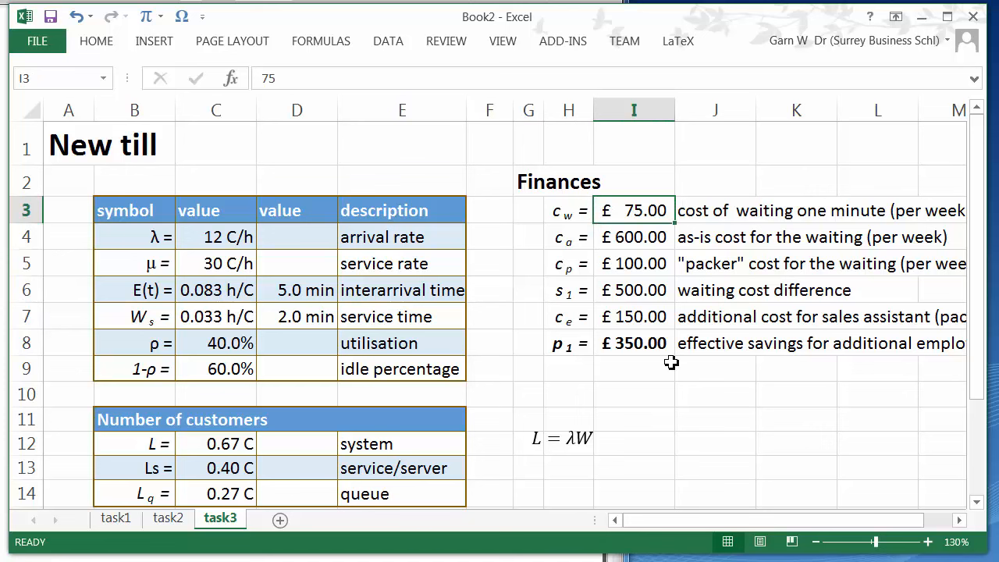
pyautogui.moveTo(693, 287)
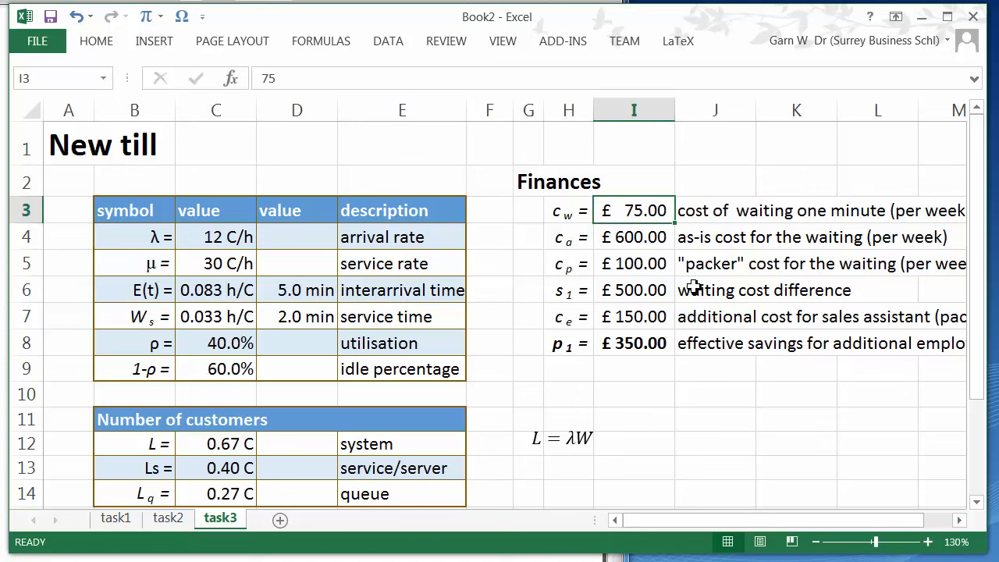
pyautogui.moveTo(694, 292)
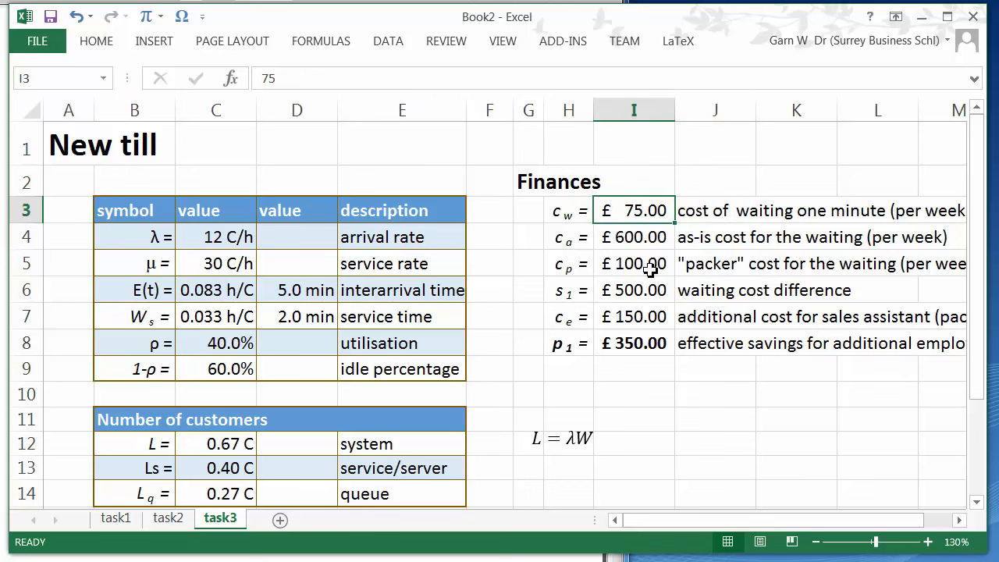
pyautogui.click(634, 238)
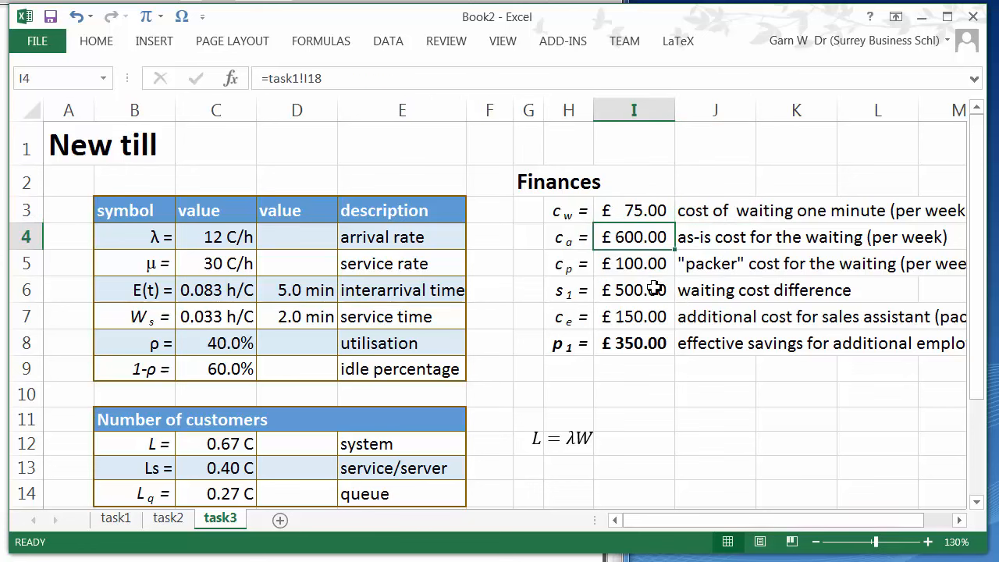
pyautogui.click(634, 262)
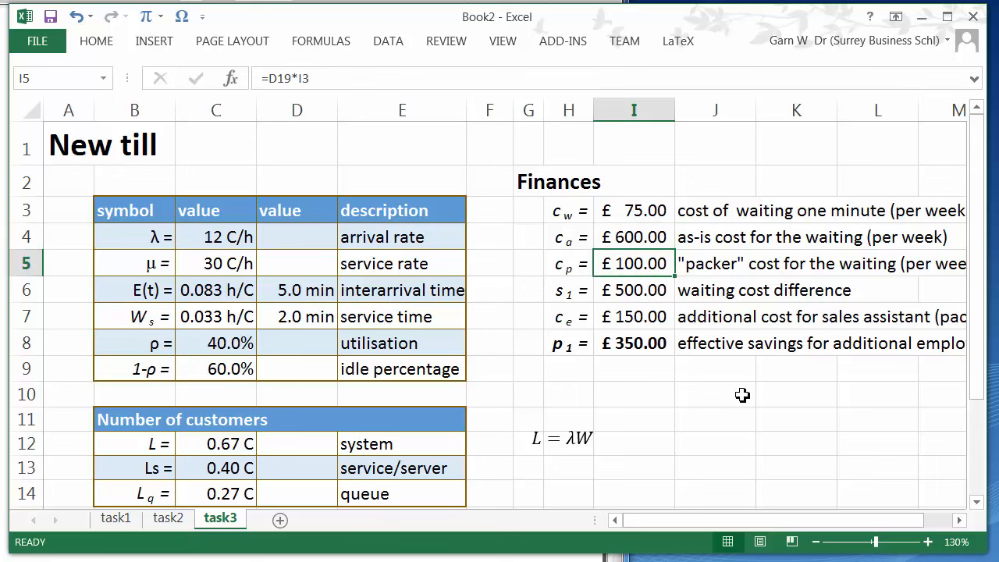
# Relabel the £100 row as the new till scenario waiting cost and confirm it uses the queue waiting time
pyautogui.click(715, 263)
pyautogui.write('new till')
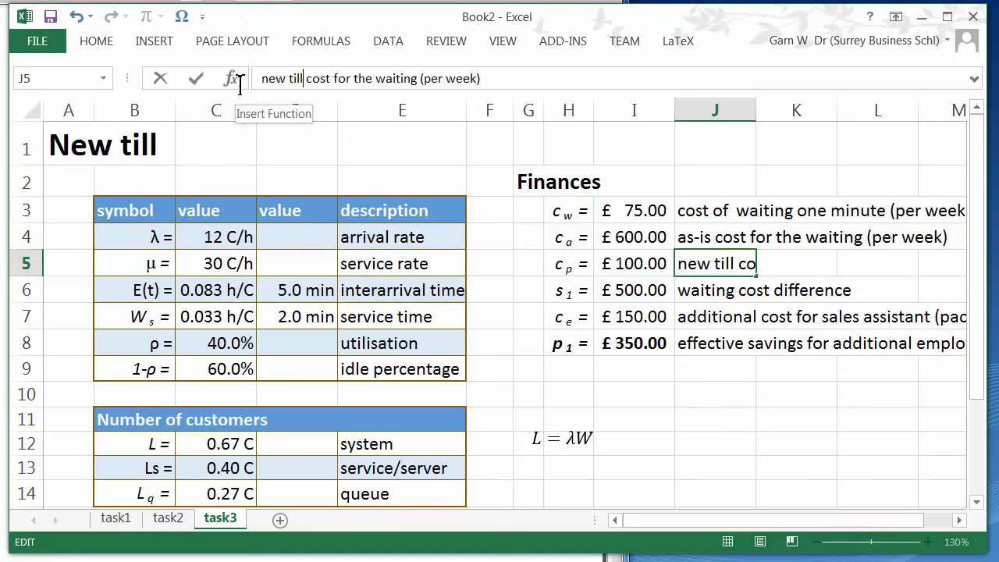
pyautogui.write('scenario')
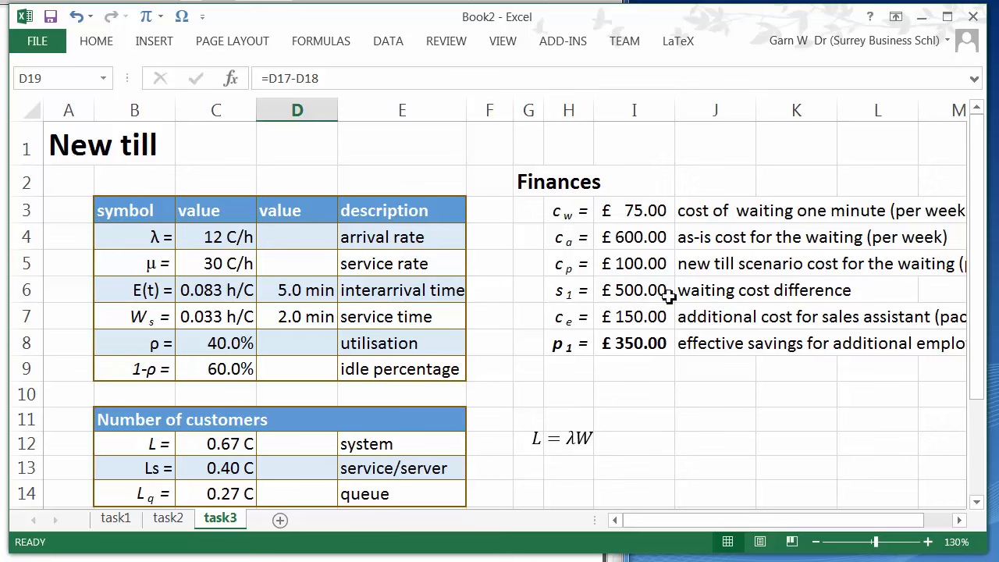
pyautogui.click(634, 262)
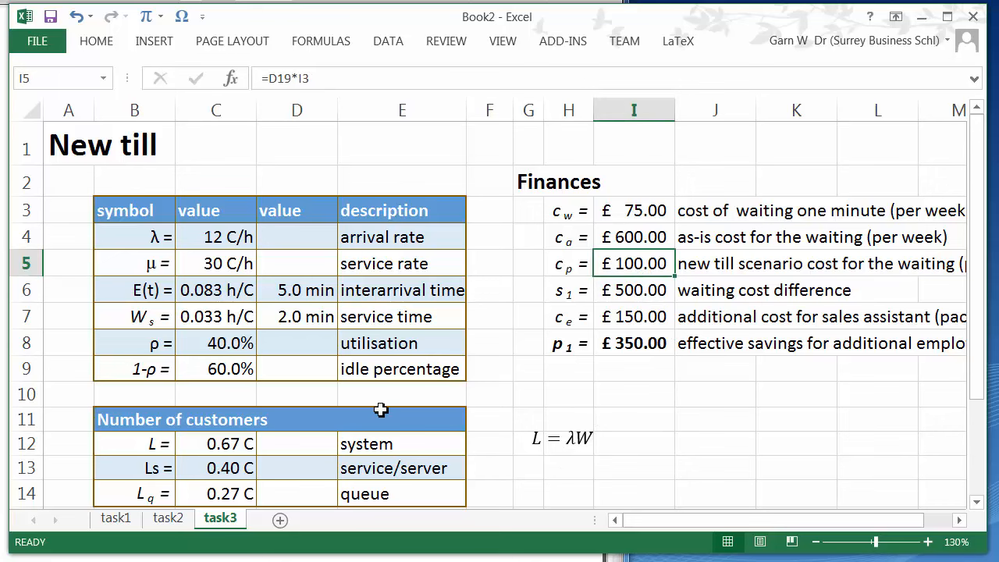
pyautogui.scroll(-3)
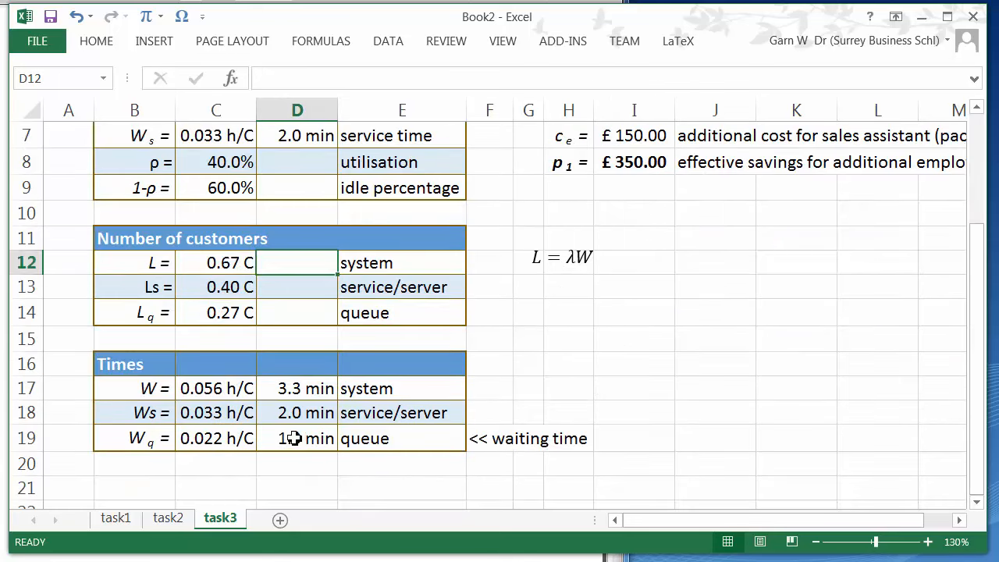
pyautogui.click(296, 437)
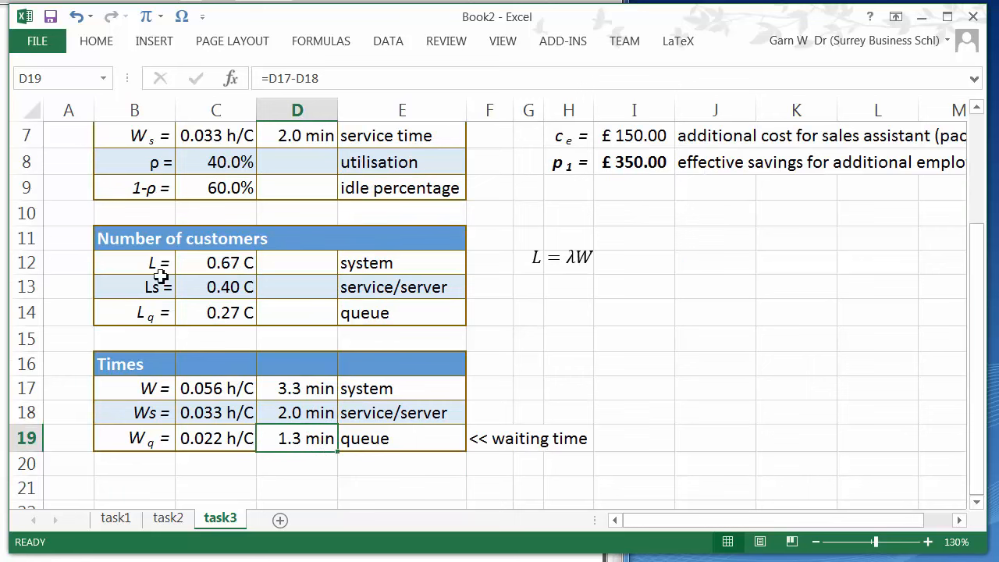
pyautogui.click(97, 40)
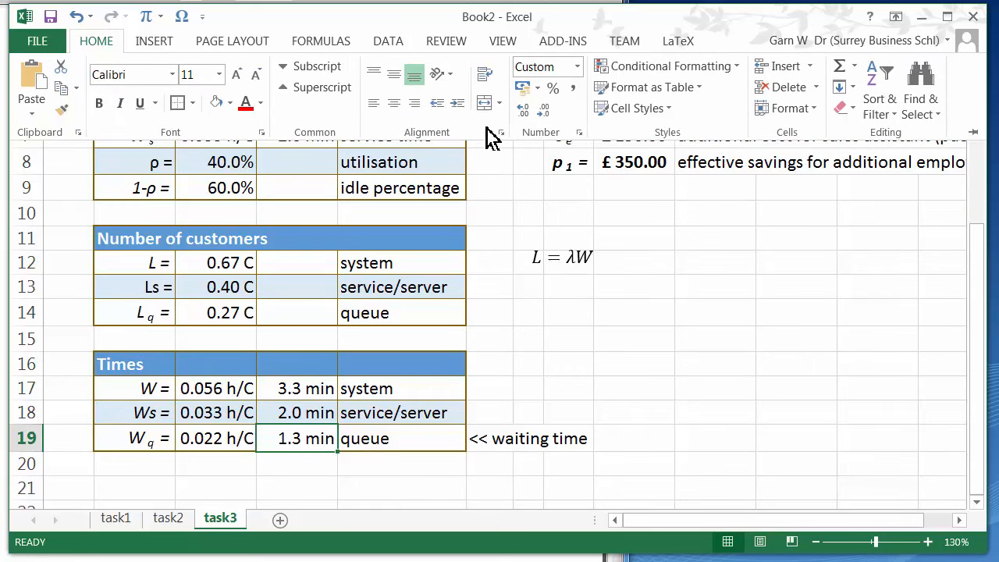
pyautogui.click(543, 107)
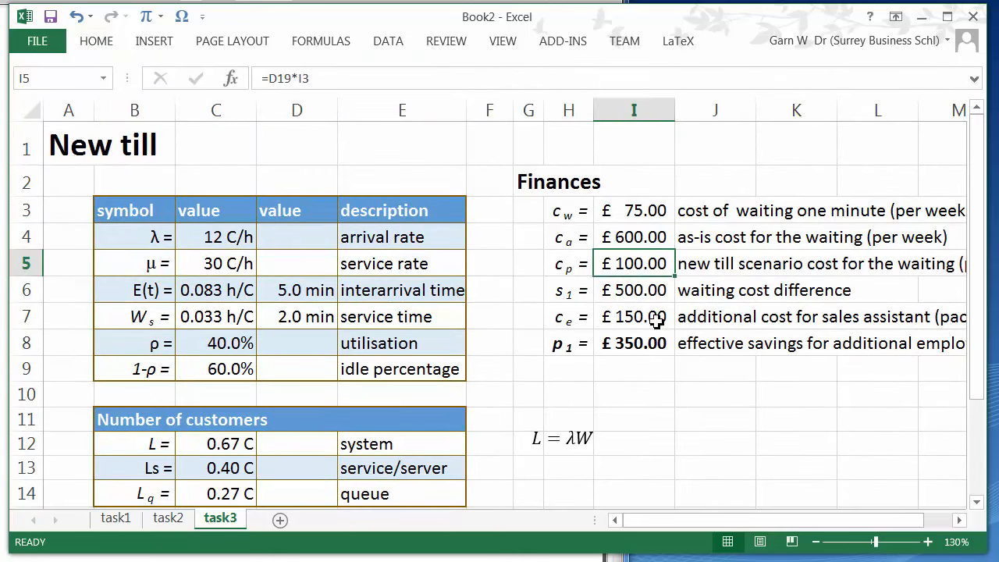
# Rename the finance symbols to c_t, s_2, c_s and p_2 with a £200 till cost and £300 effective savings
pyautogui.click(569, 263)
pyautogui.write('t')
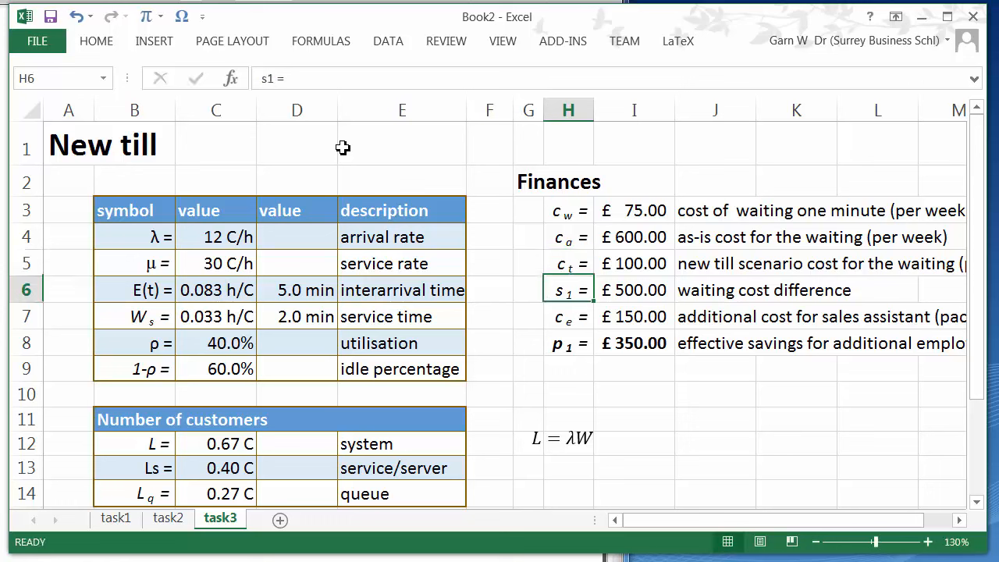
pyautogui.moveTo(494, 228)
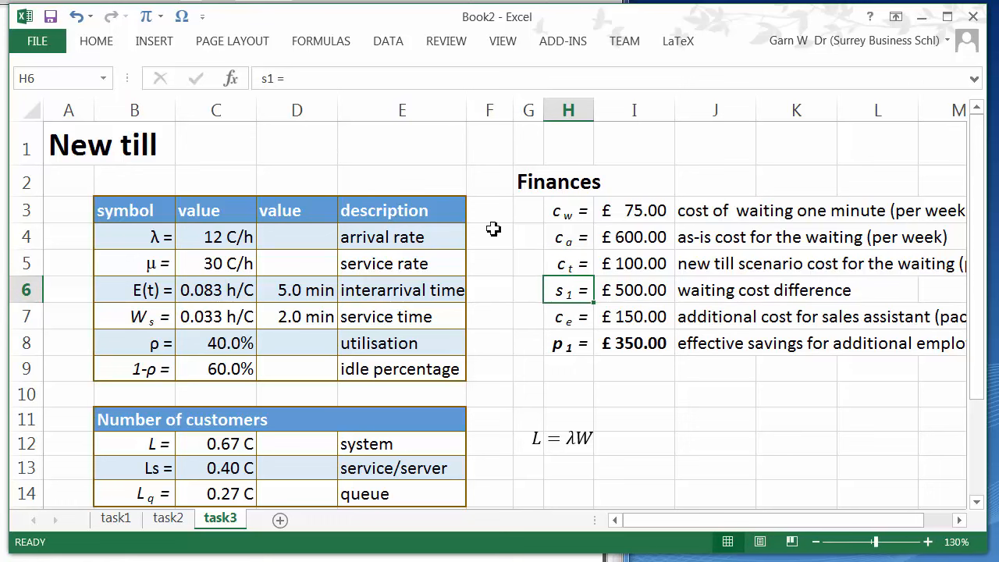
pyautogui.click(634, 289)
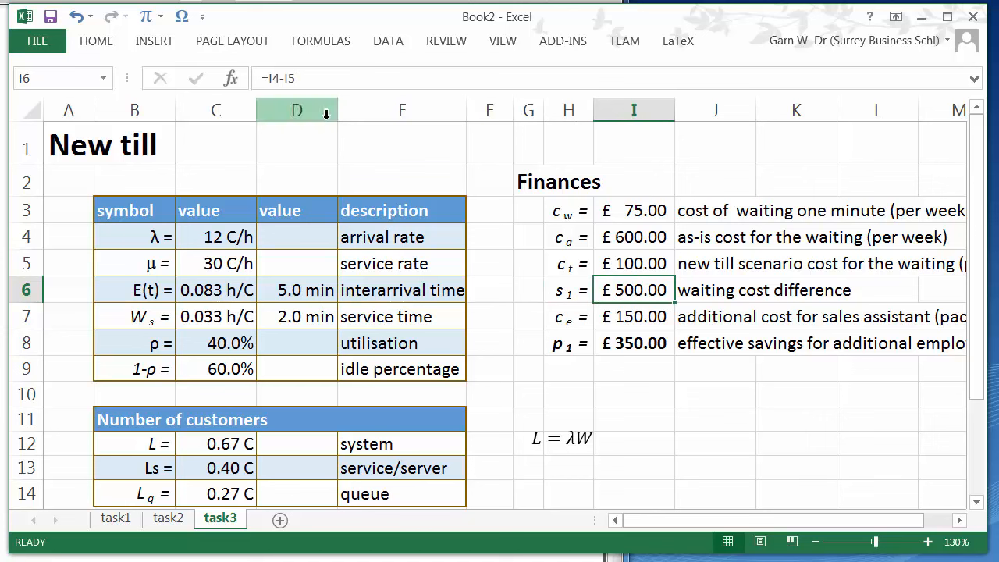
pyautogui.write('s1=')
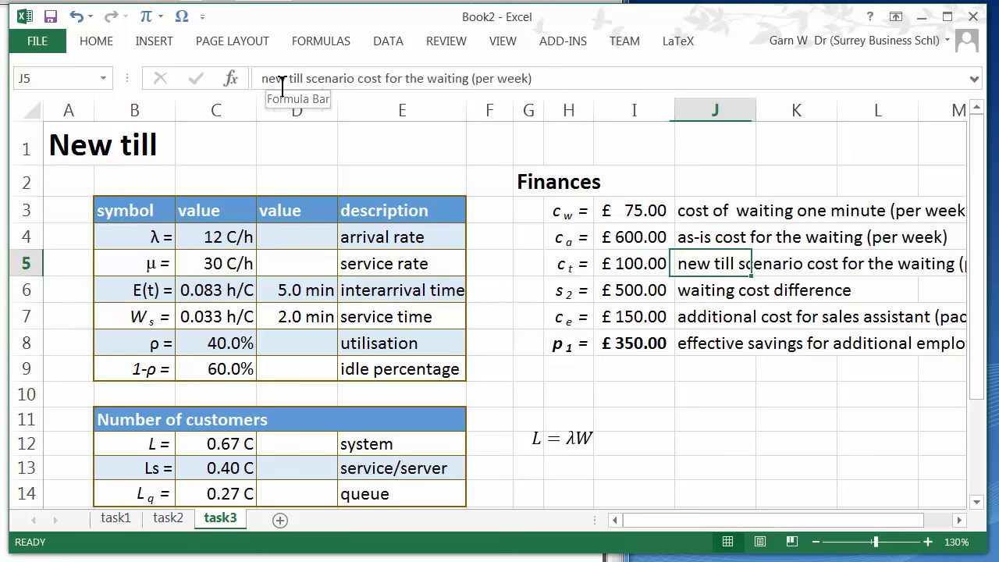
pyautogui.click(634, 262)
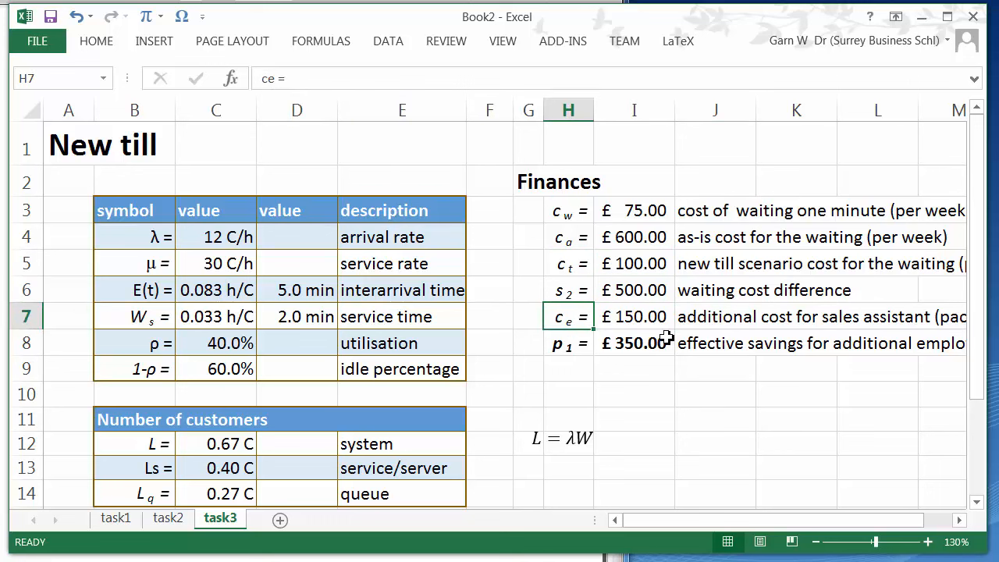
pyautogui.moveTo(678, 379)
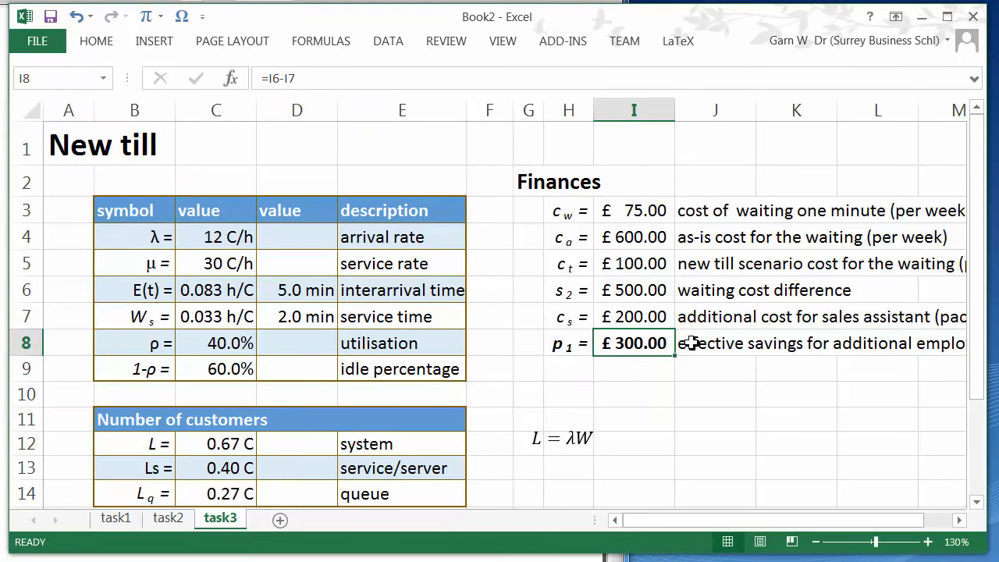
pyautogui.click(568, 344)
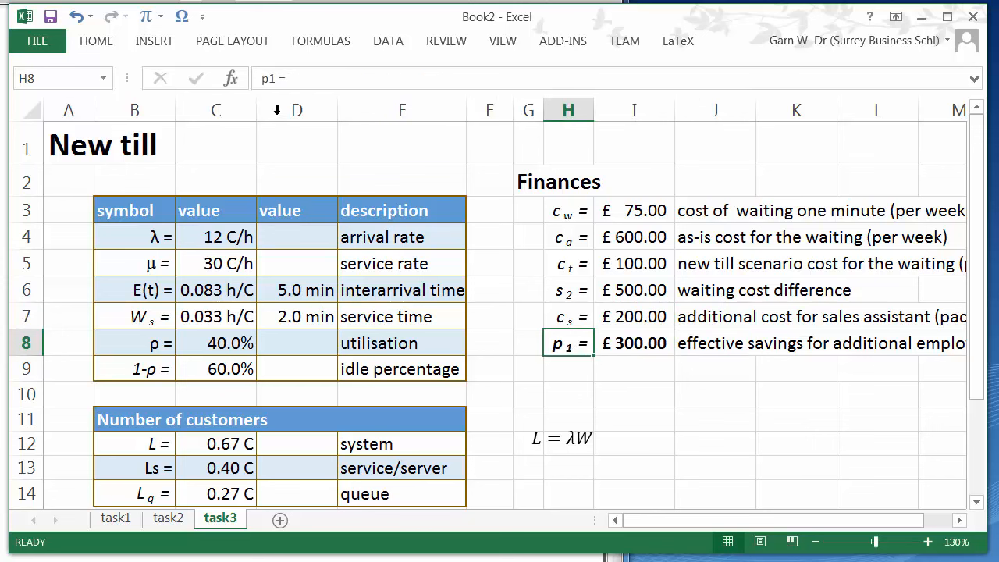
pyautogui.write('2')
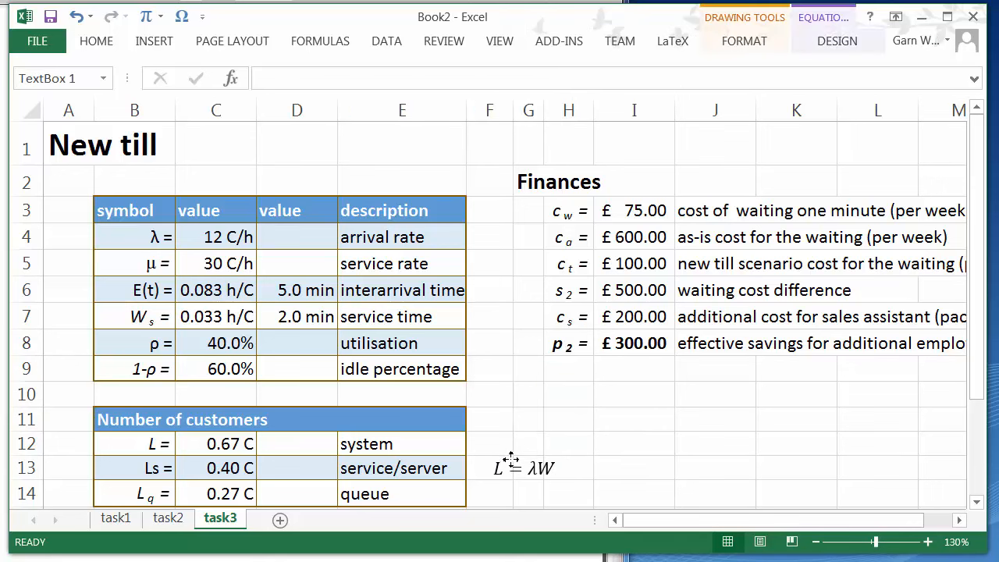
# After comparing with task2, change the £300 description to 'effective savings for new till scenario'
pyautogui.click(634, 394)
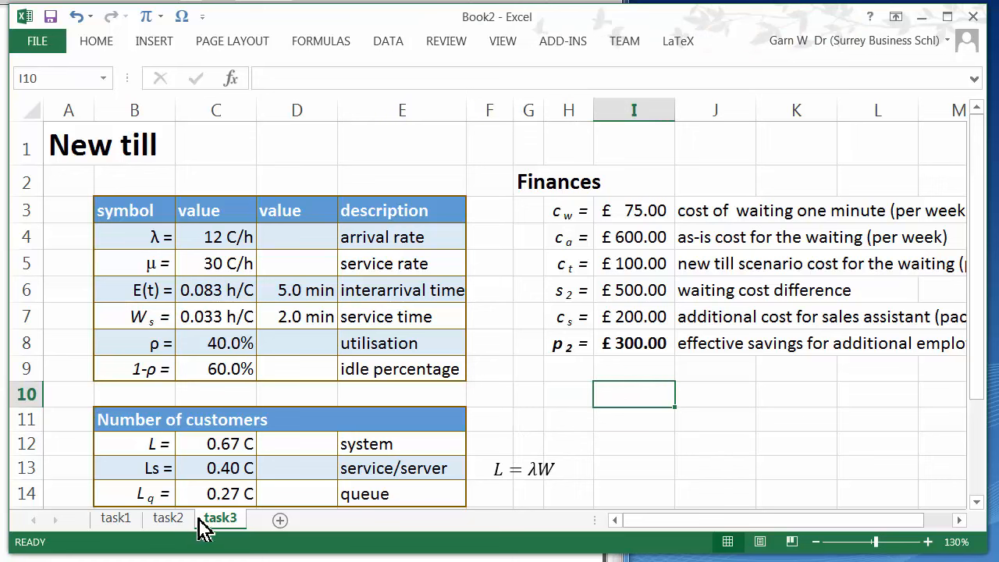
pyautogui.click(167, 518)
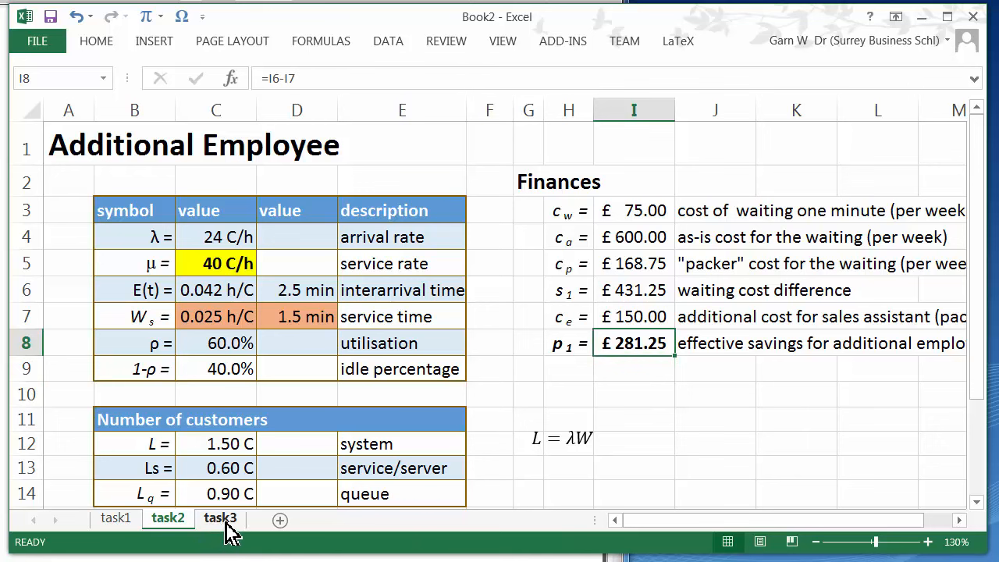
pyautogui.click(220, 519)
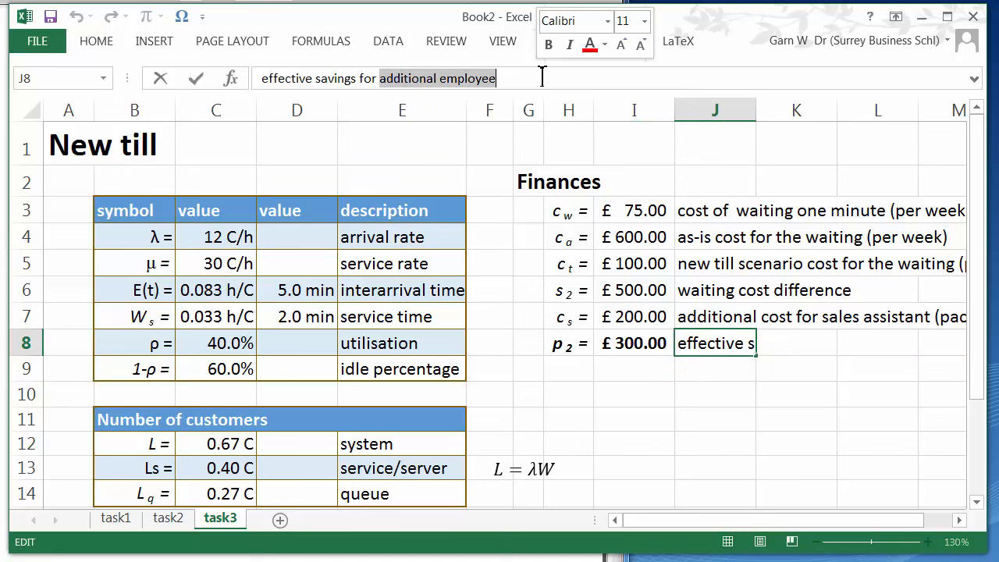
pyautogui.write('new till')
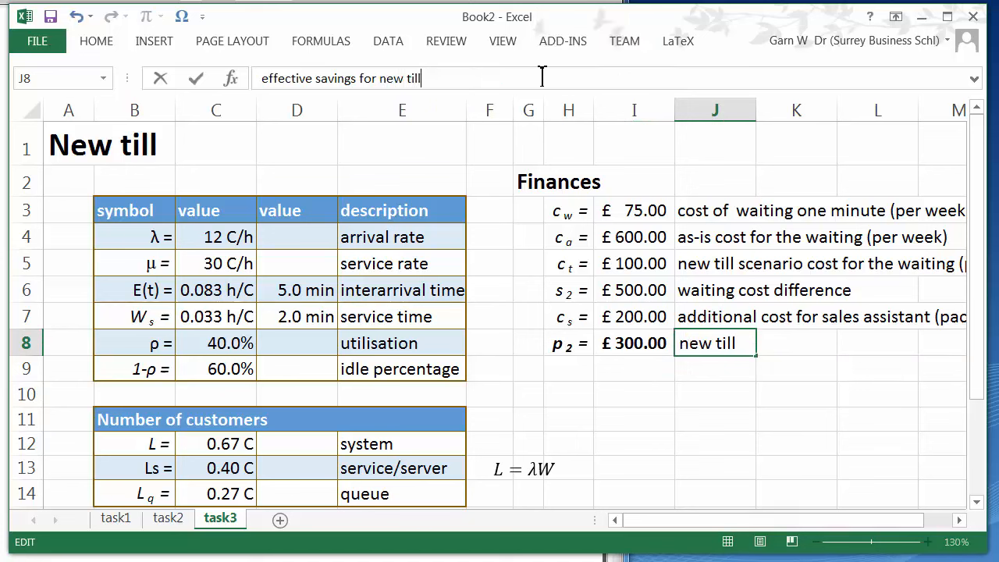
pyautogui.write('scena')
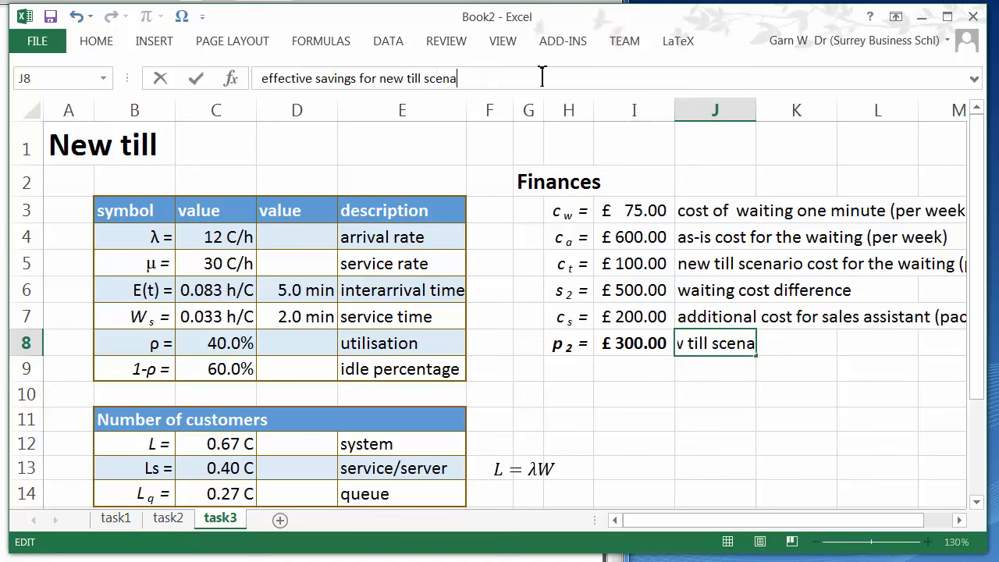
pyautogui.press('enter')
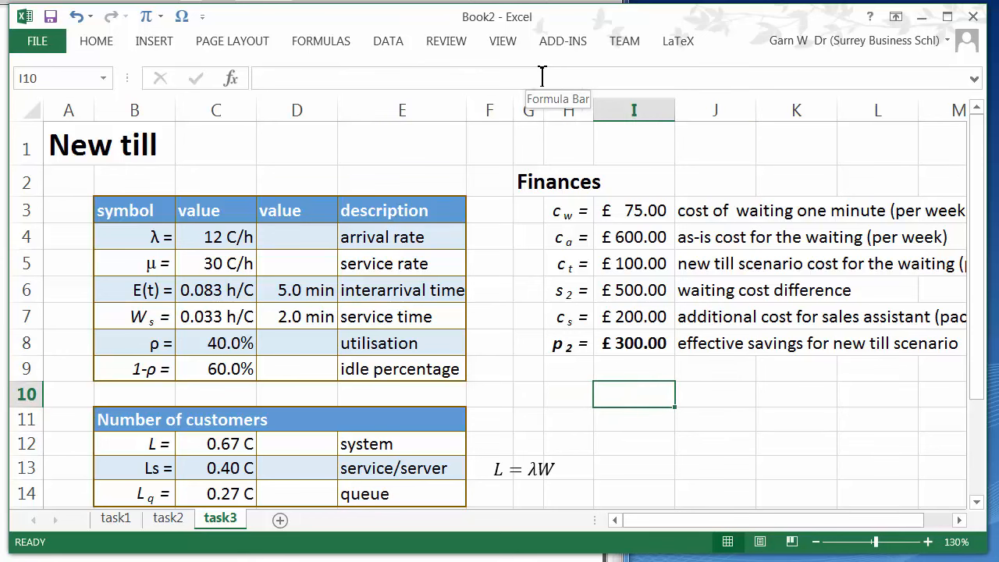
# Add a 'p1 - p2 =' label below the finances with subscript formatting
pyautogui.write('=')
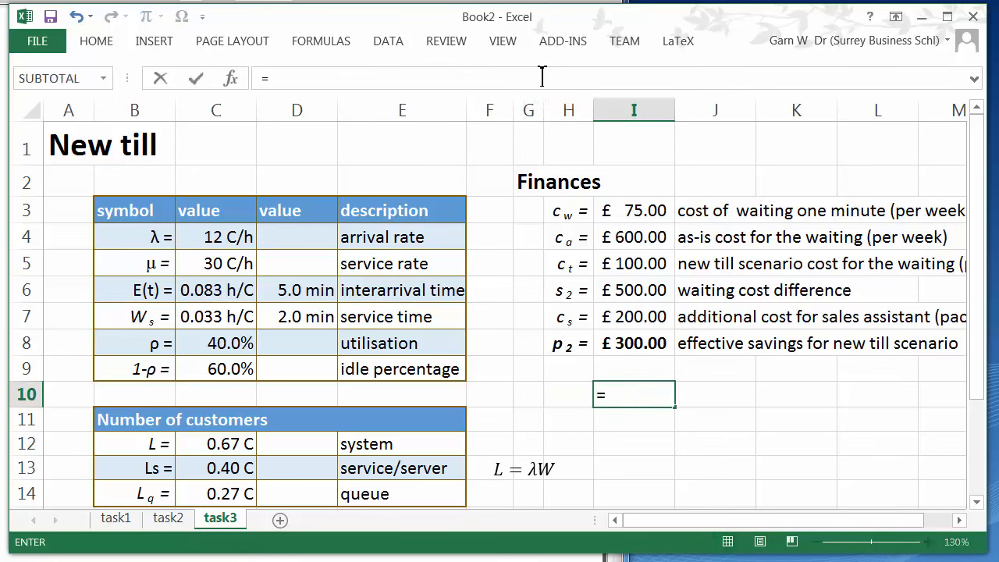
pyautogui.moveTo(631, 446)
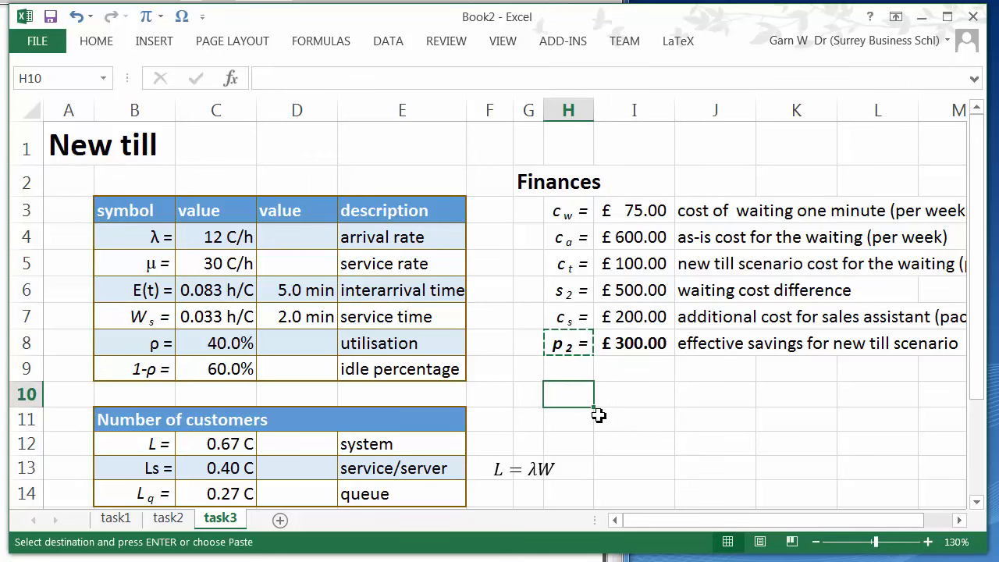
pyautogui.write('p2 =')
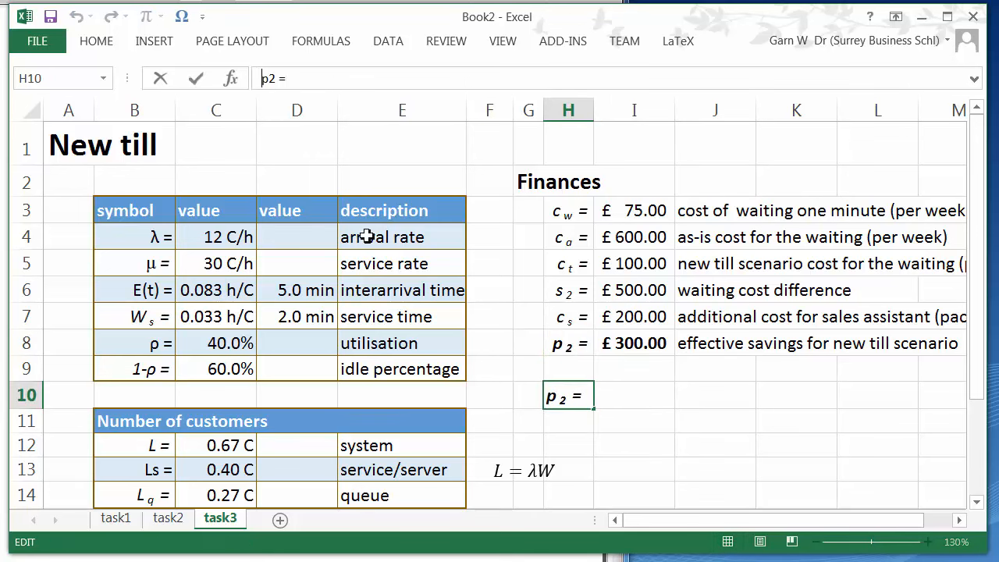
pyautogui.write('1 -')
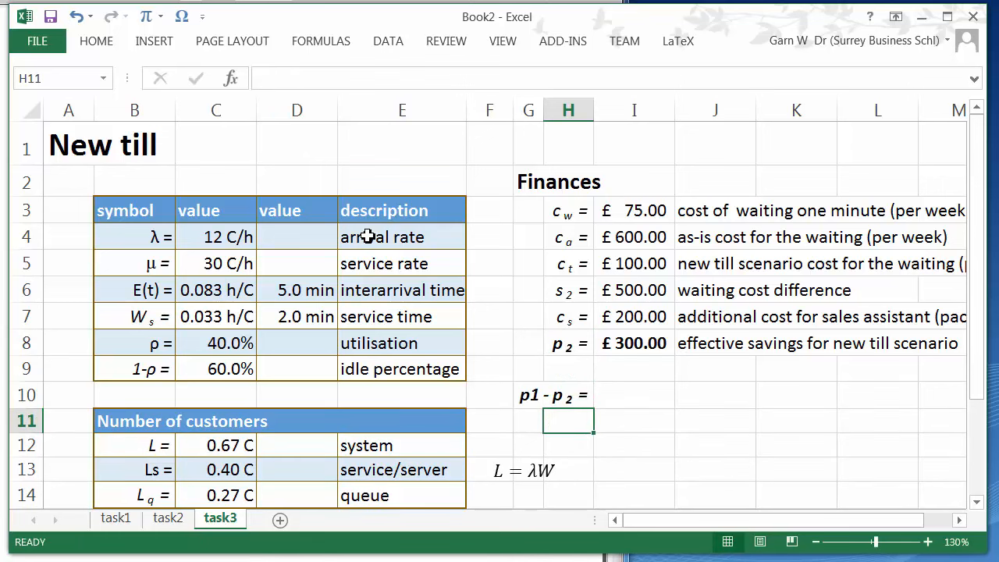
pyautogui.click(527, 395)
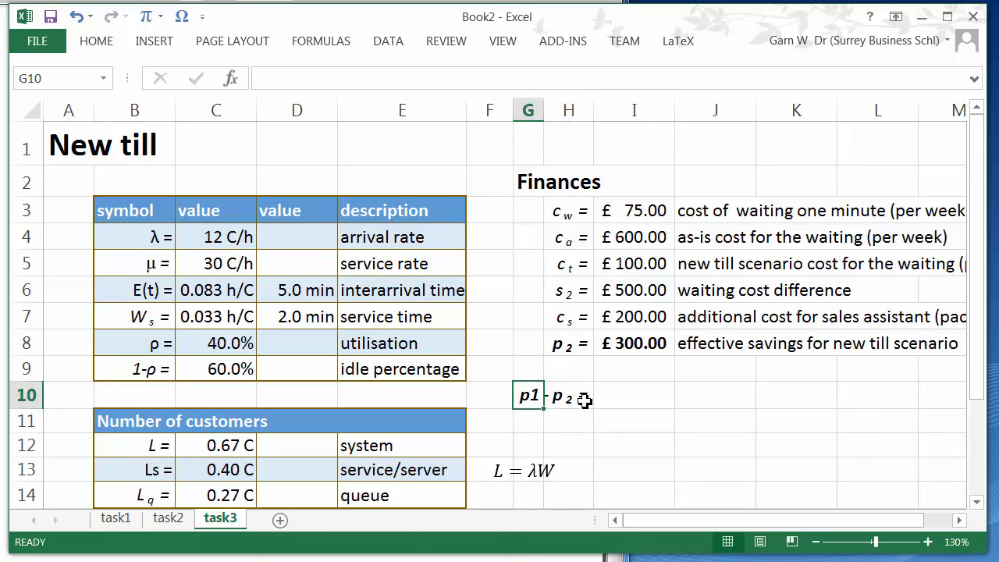
pyautogui.click(568, 395)
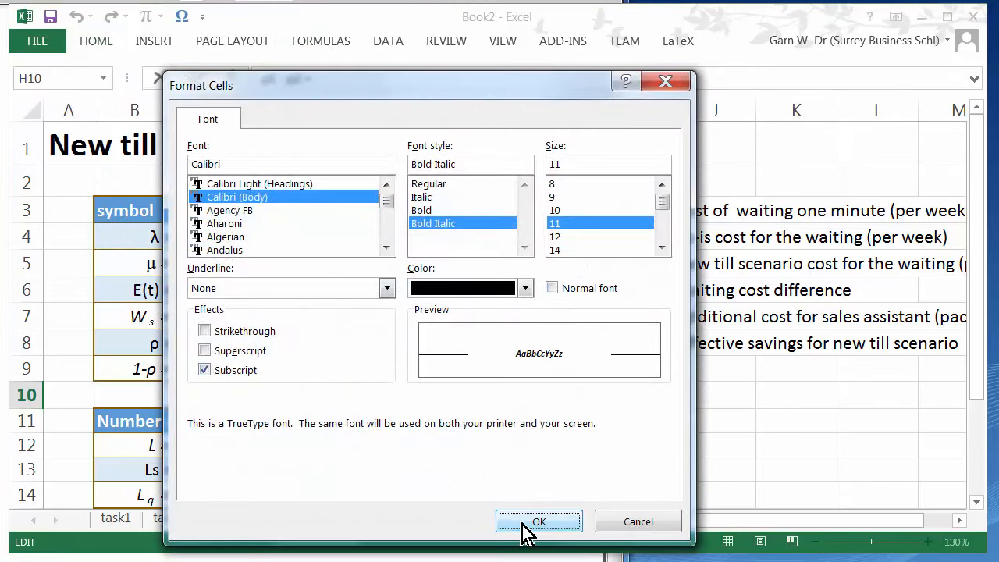
pyautogui.click(539, 522)
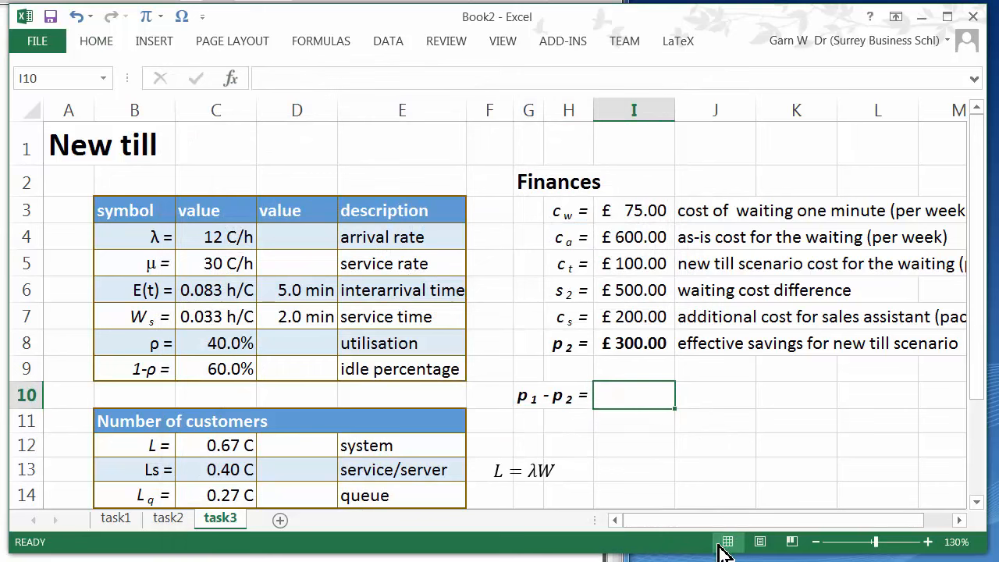
pyautogui.moveTo(786, 408)
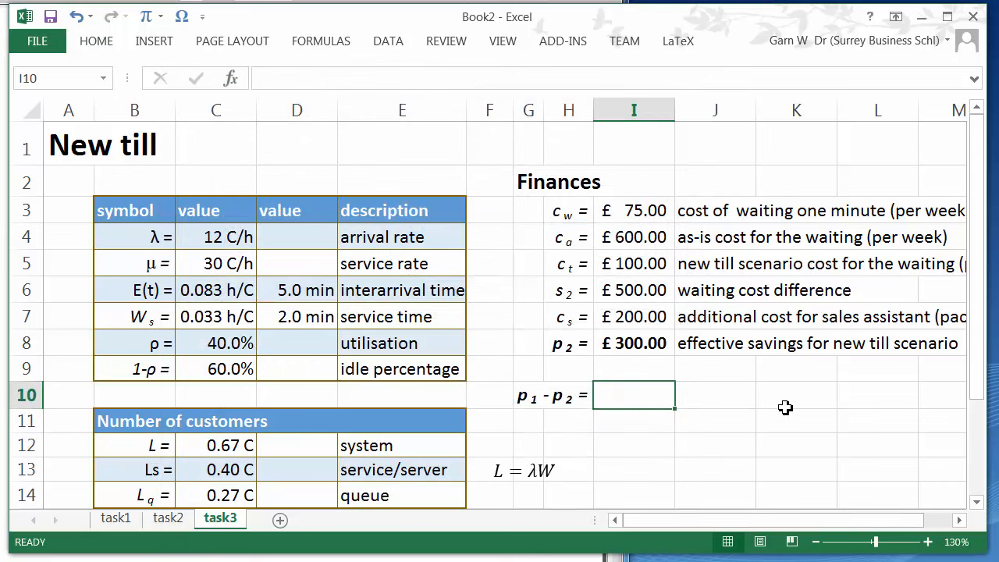
# Compute the savings difference as =task2!I8-task3!I8, showing -£18.75
pyautogui.write('=task2!')
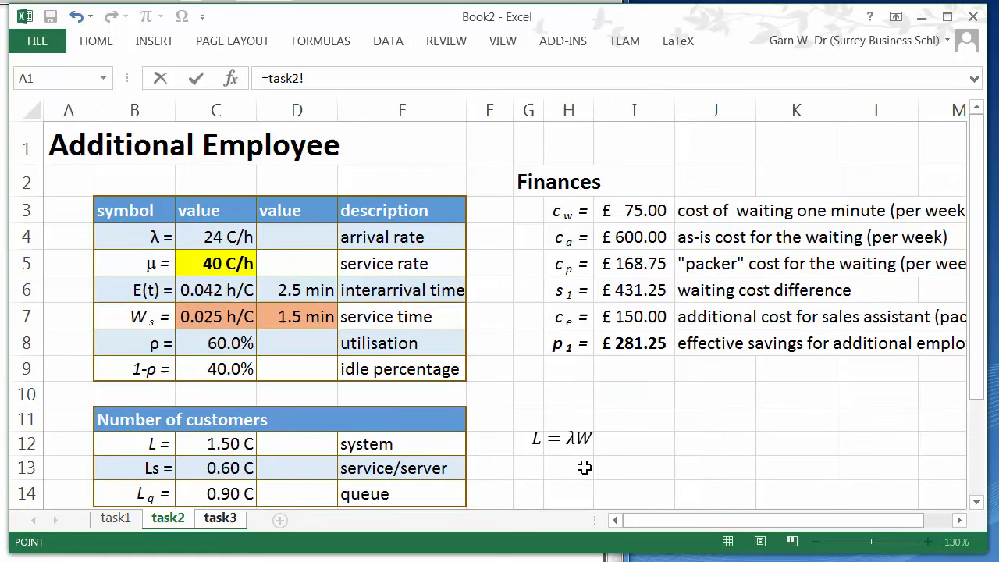
pyautogui.moveTo(637, 346)
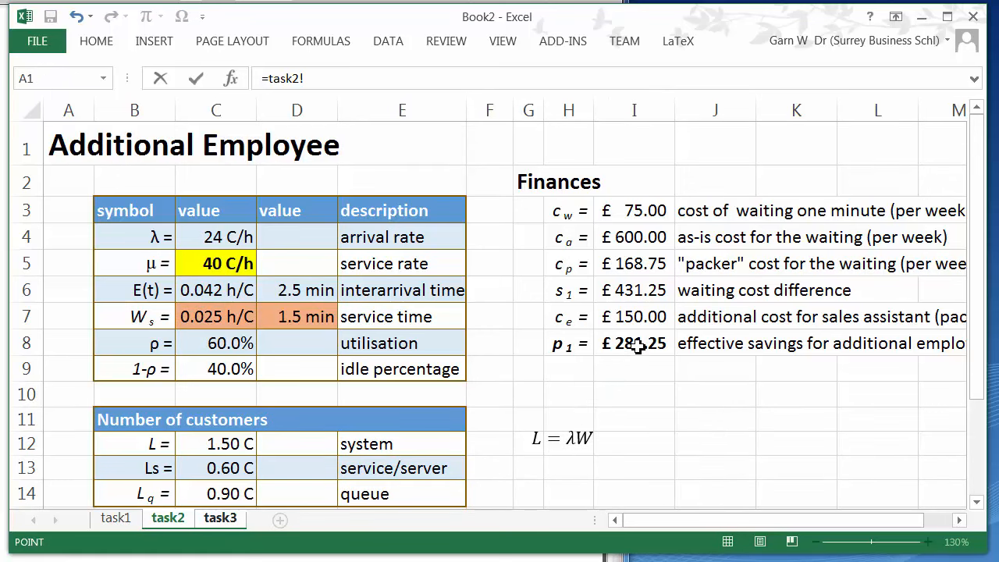
pyautogui.click(634, 344)
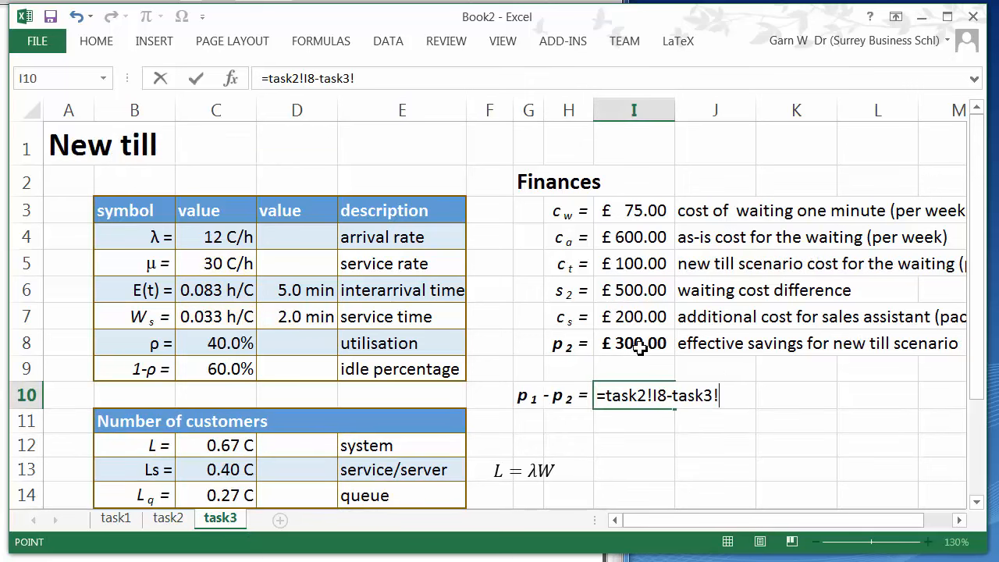
pyautogui.click(634, 343)
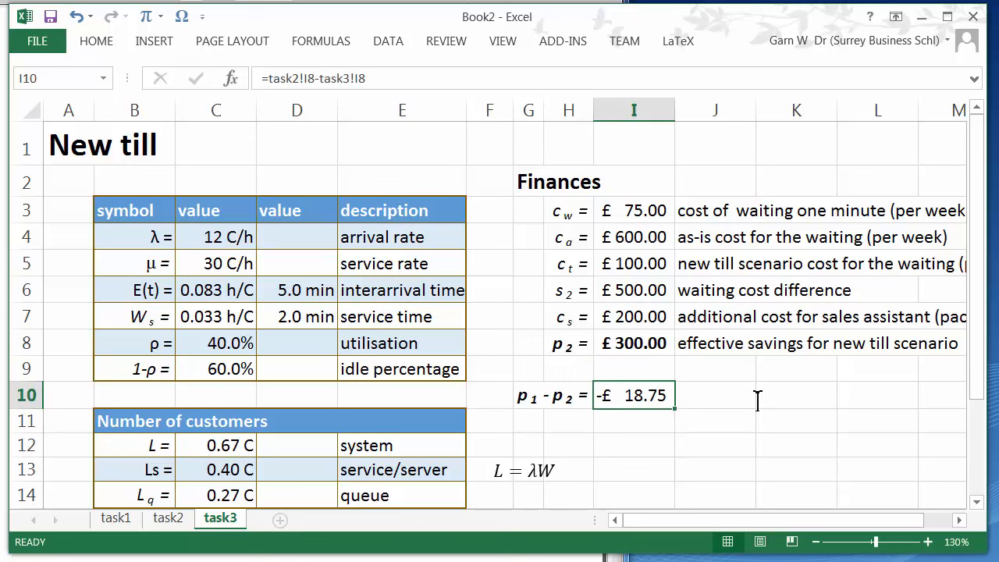
# Label the -£18.75 as difference between "additional employee scenario" and "new till scenario"
pyautogui.click(715, 395)
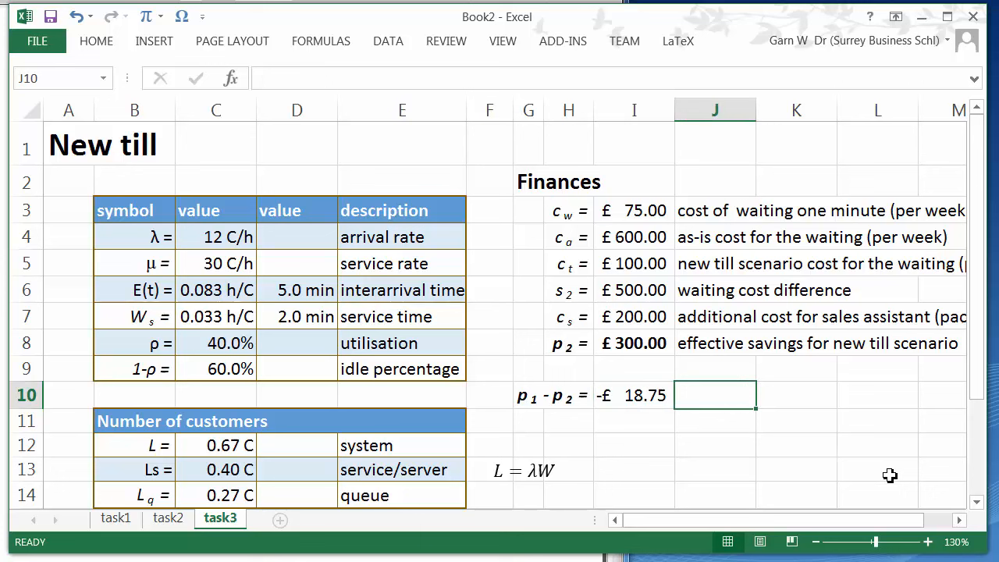
pyautogui.write('difference')
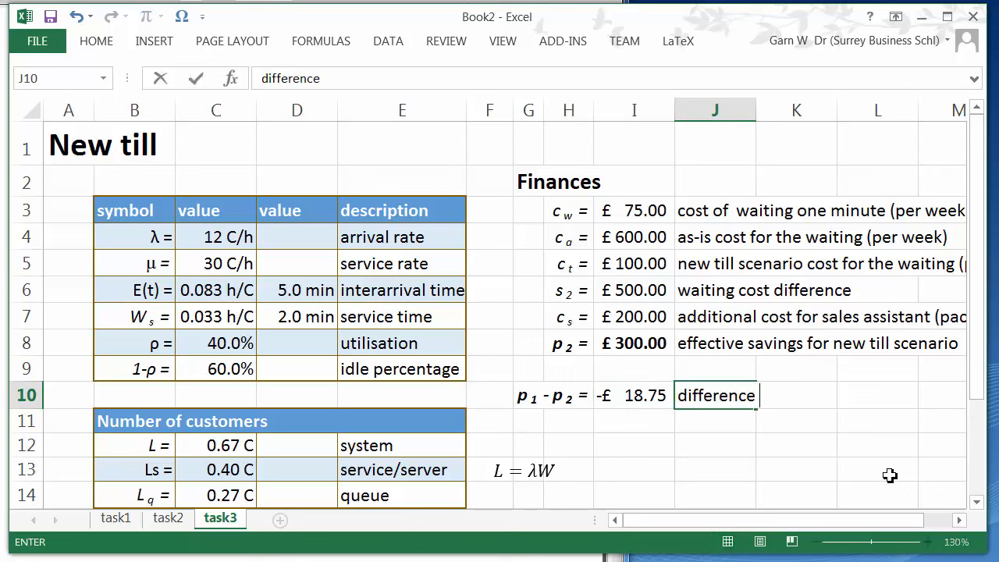
pyautogui.write('between')
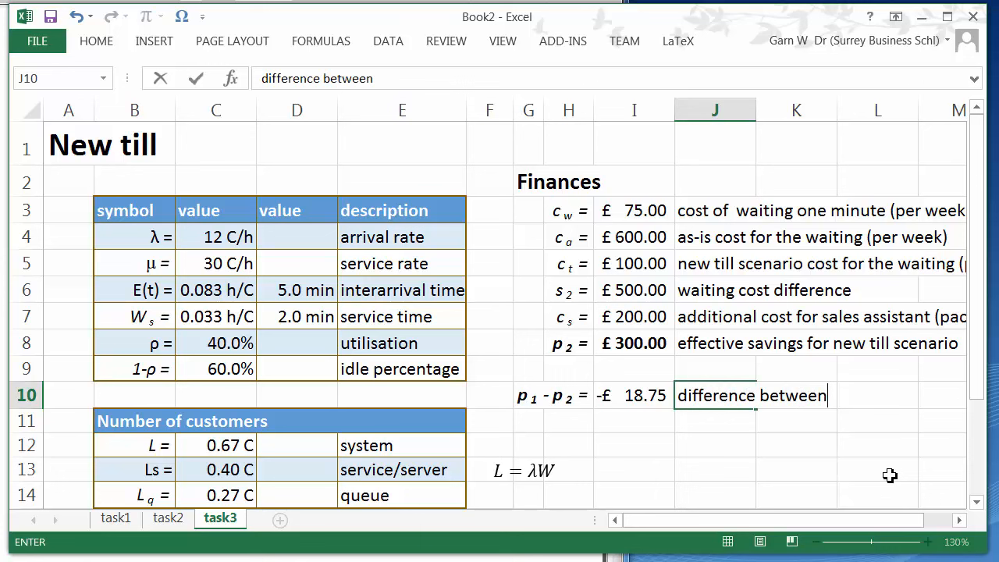
pyautogui.write('additi')
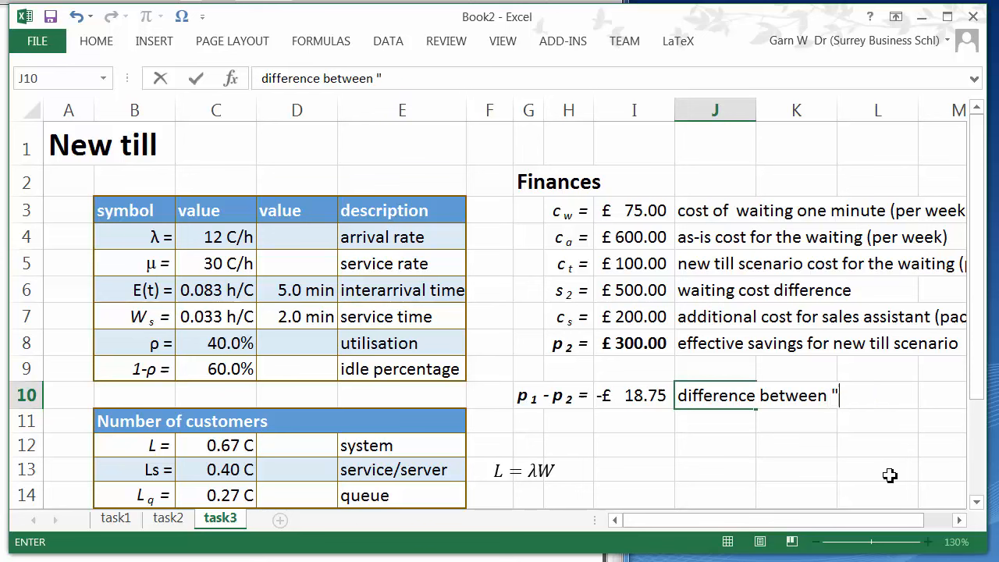
pyautogui.write('additional e')
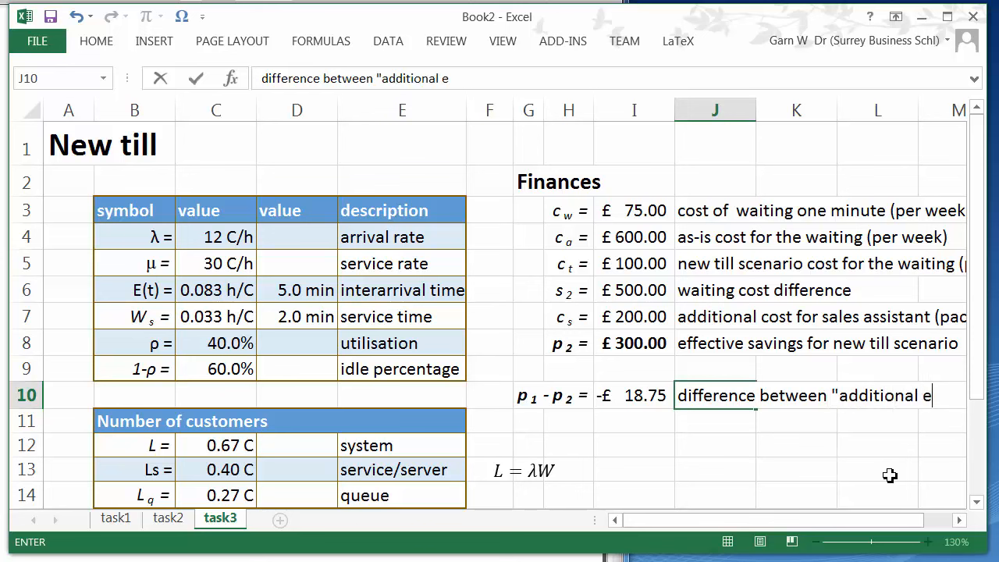
pyautogui.write('mployee s')
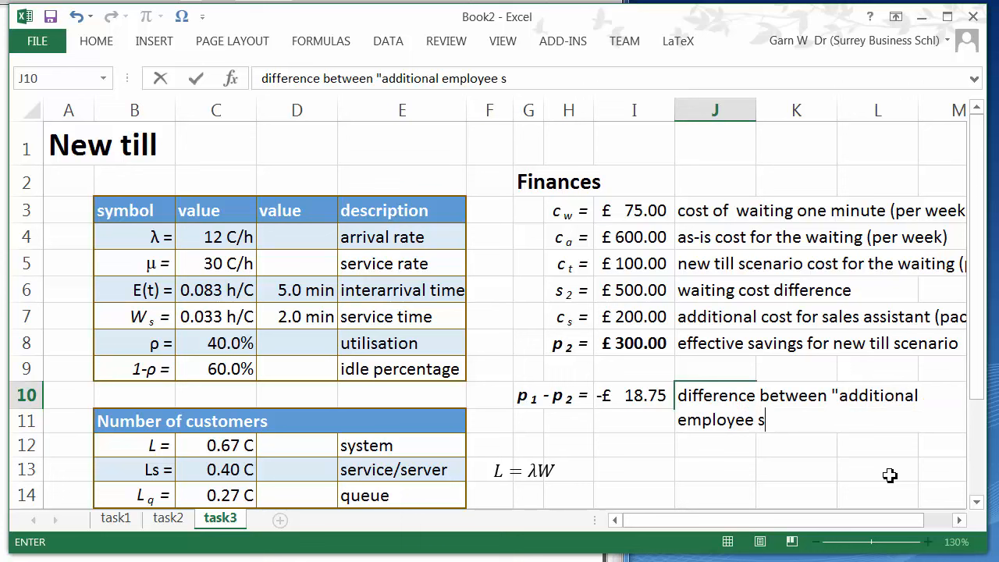
pyautogui.write('cenario" a')
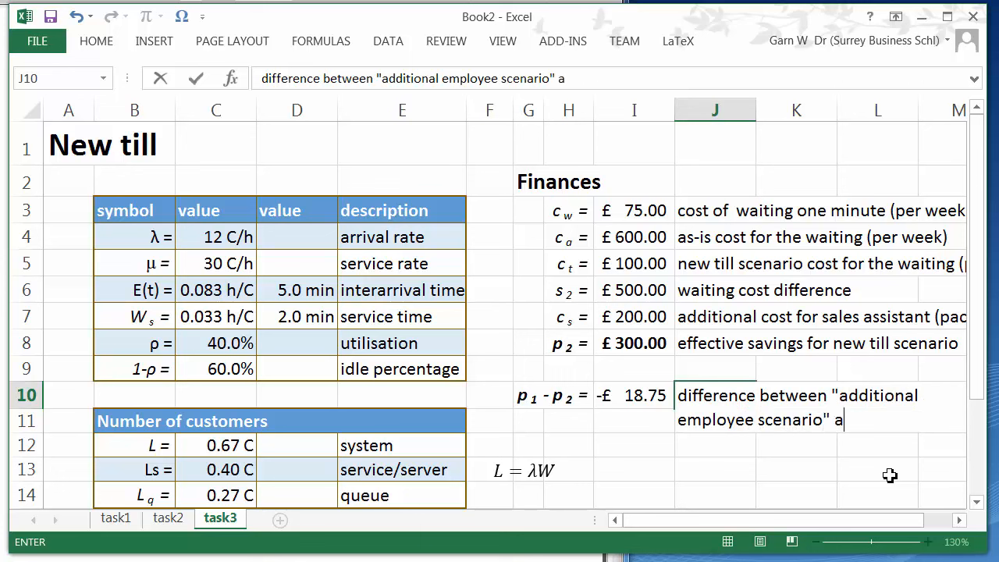
pyautogui.write('nd')
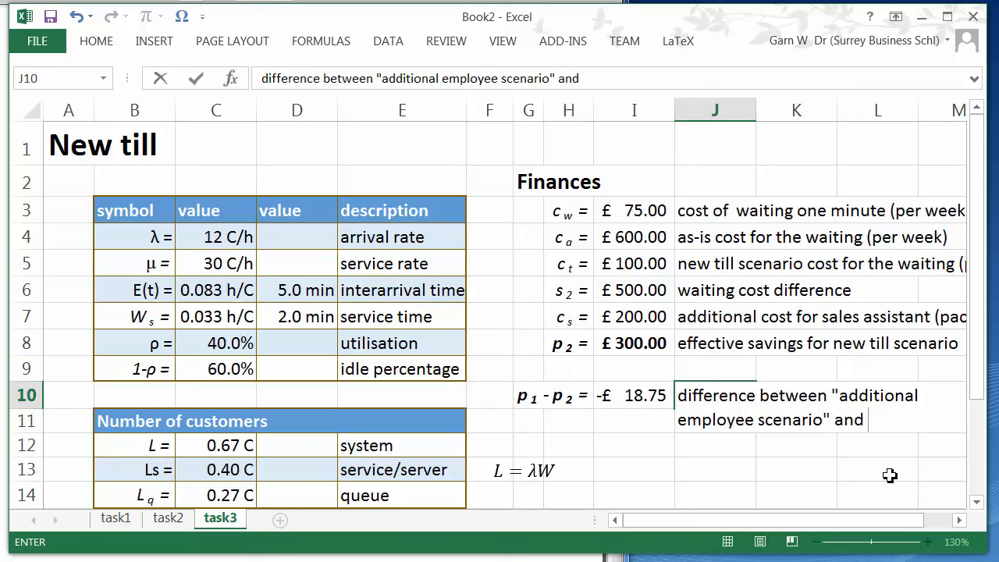
pyautogui.write('"')
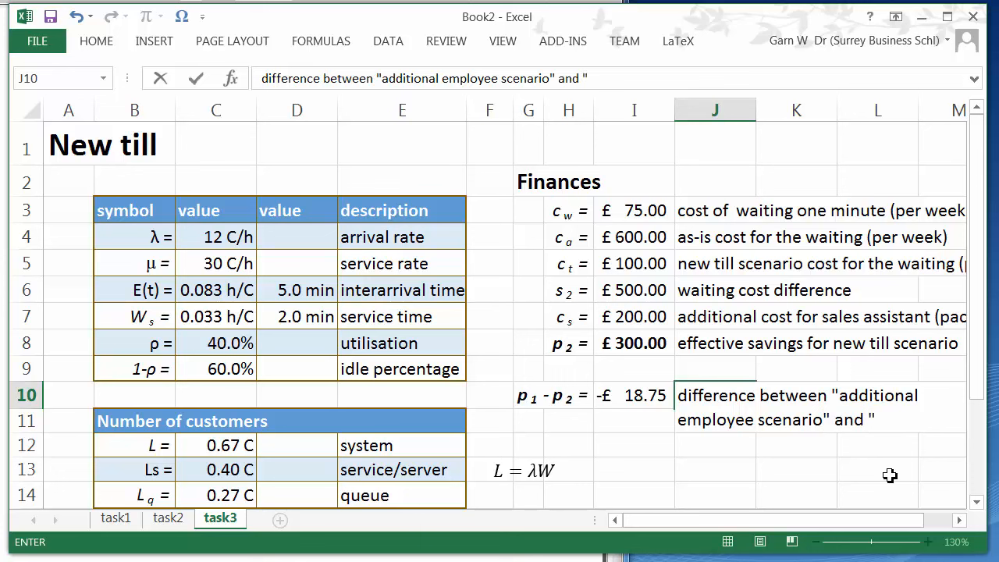
pyautogui.write('new till s')
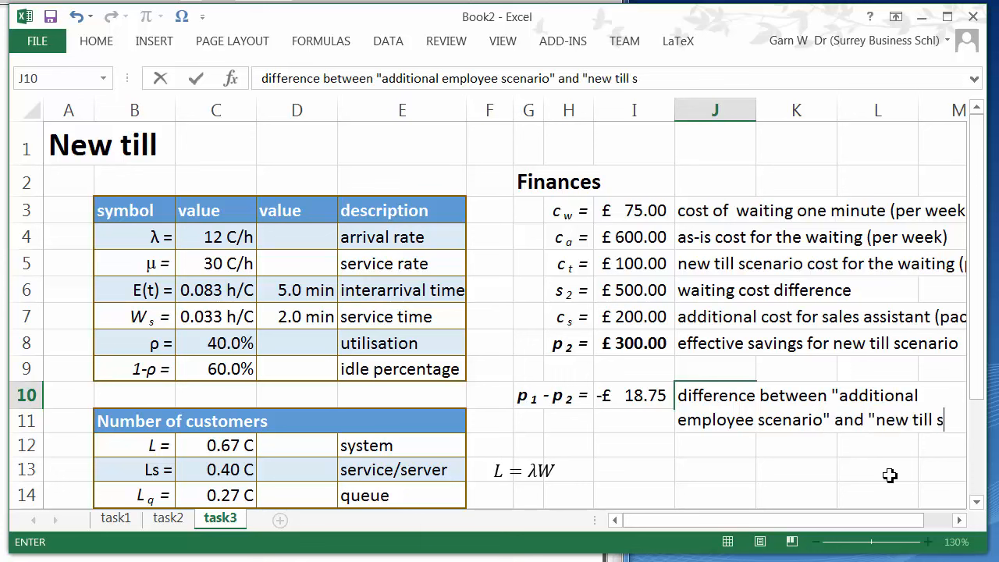
pyautogui.write('cenraio')
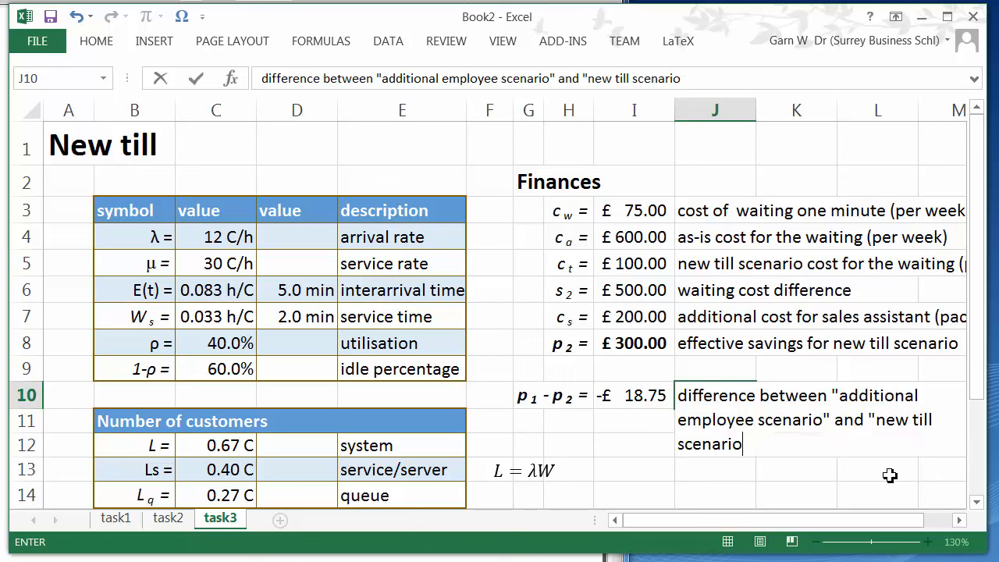
pyautogui.press('enter')
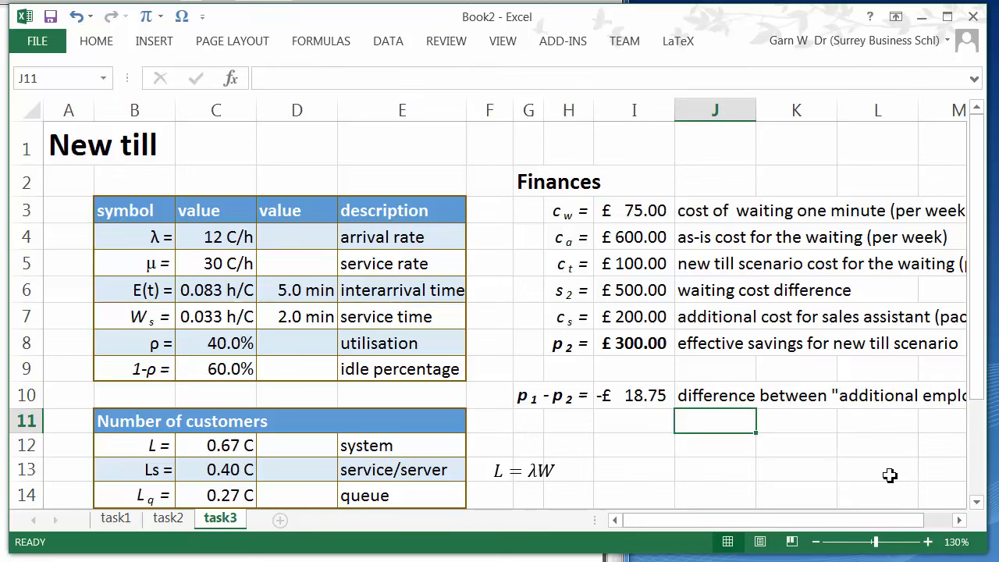
# Extend the difference label with '(per week)'
pyautogui.click(634, 422)
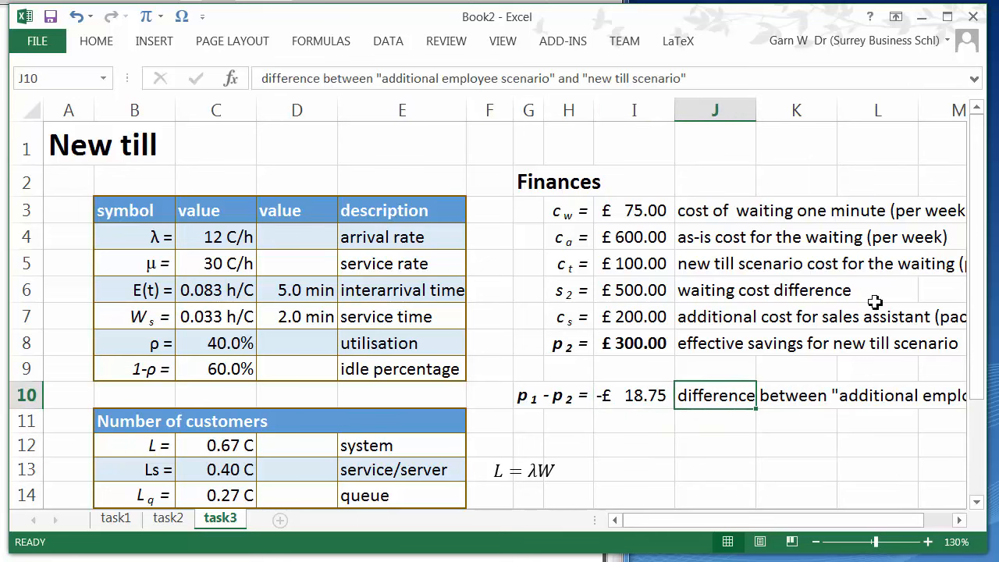
pyautogui.doubleClick(715, 395)
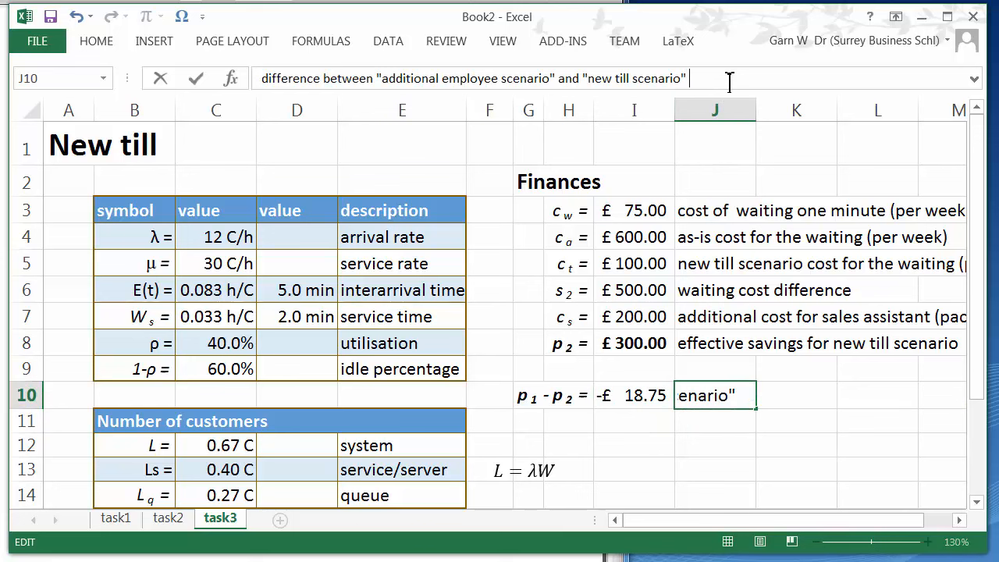
pyautogui.write('(')
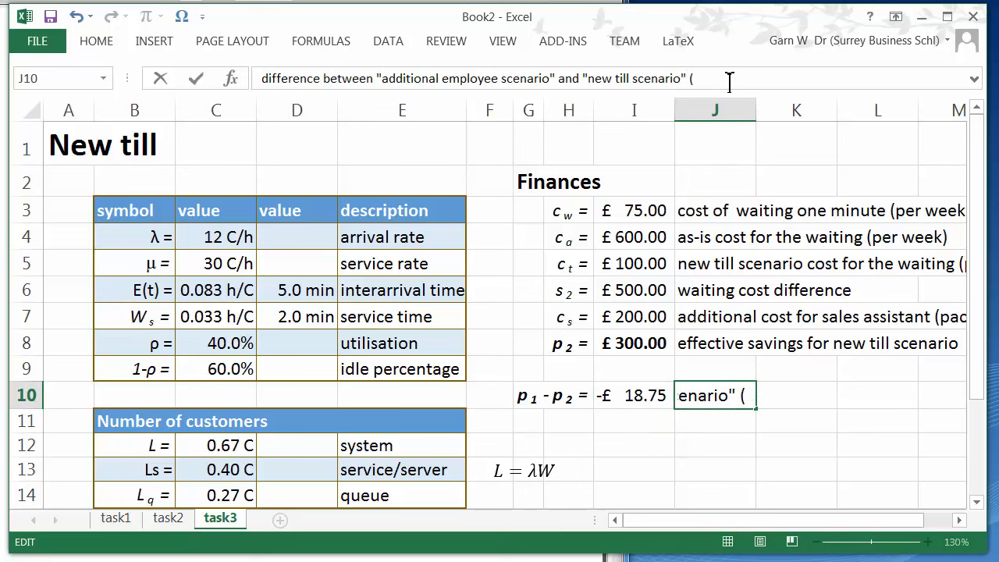
pyautogui.write('per week')
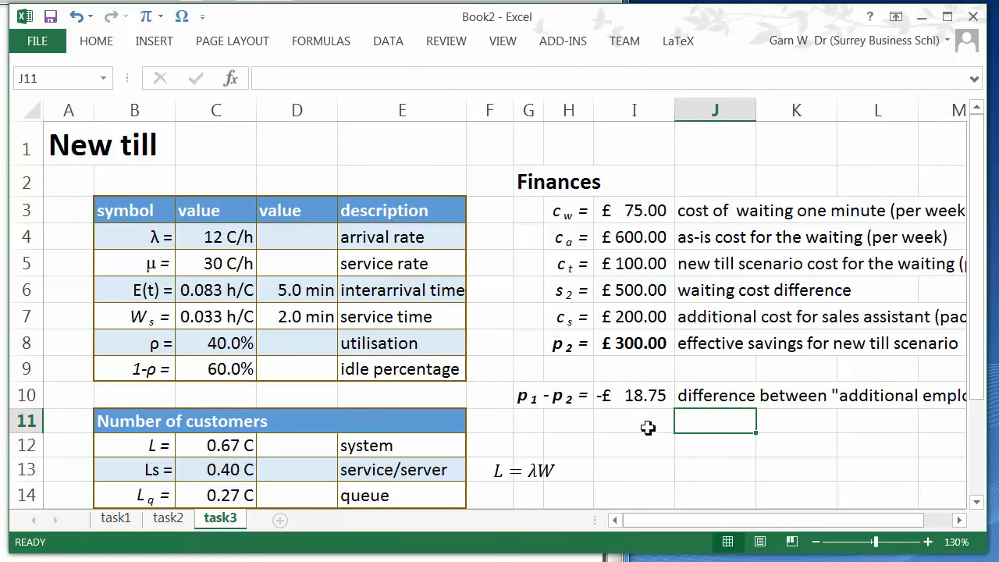
pyautogui.click(634, 395)
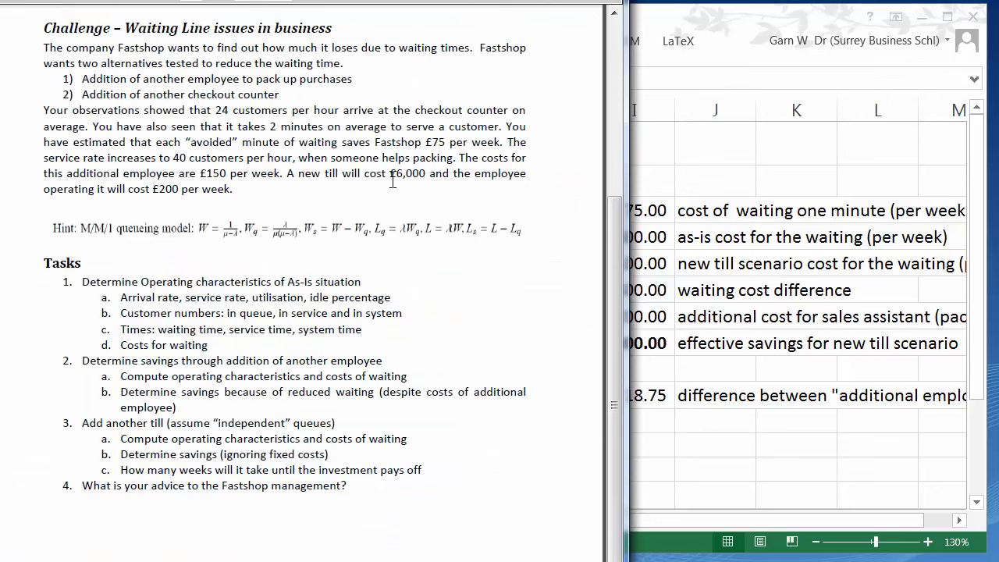
pyautogui.doubleClick(406, 173)
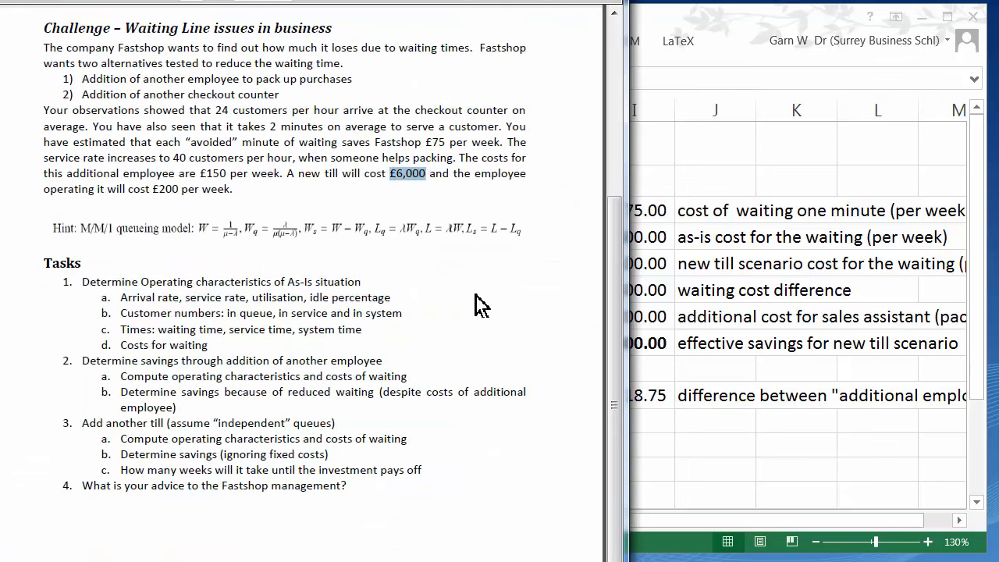
pyautogui.moveTo(747, 415)
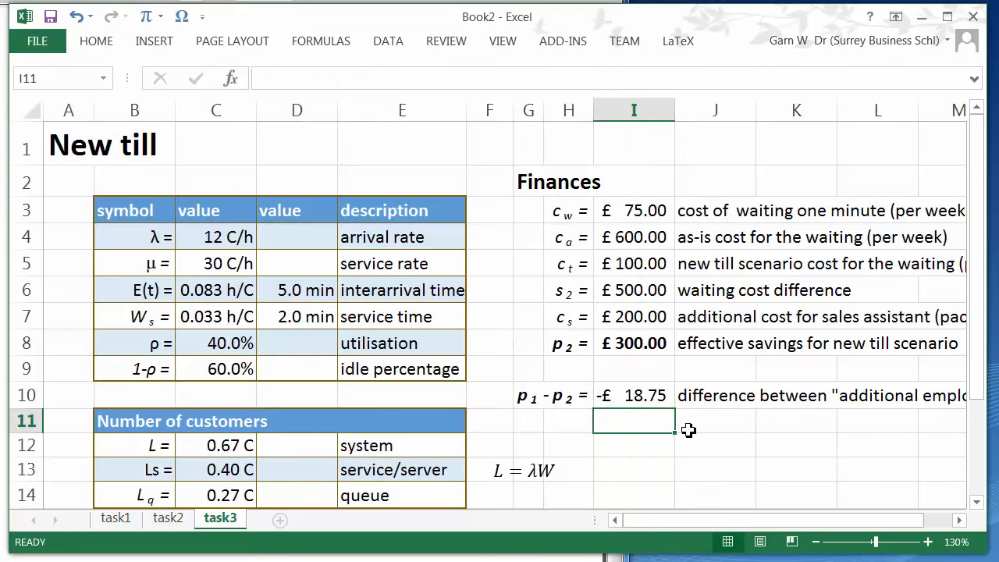
pyautogui.moveTo(705, 444)
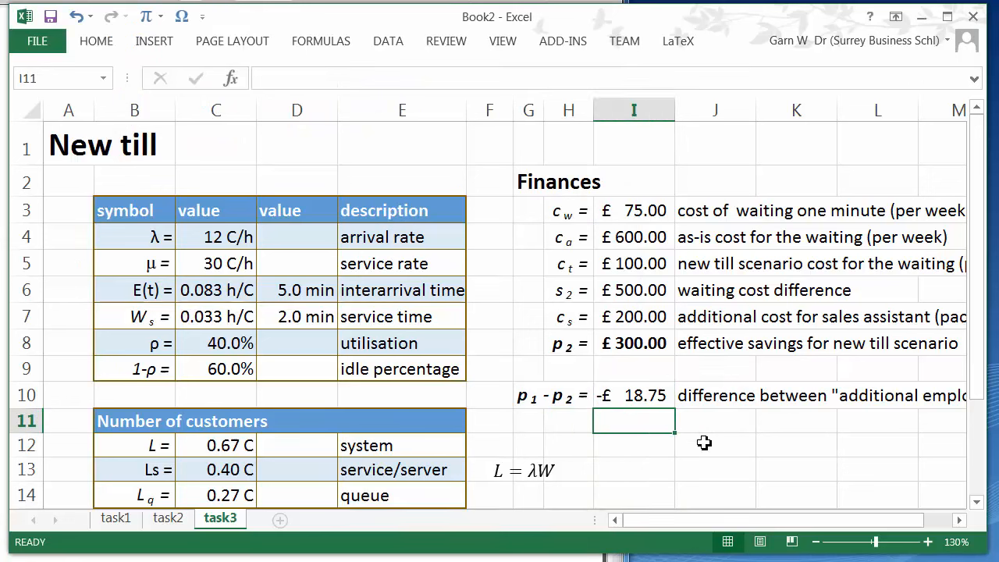
pyautogui.moveTo(737, 446)
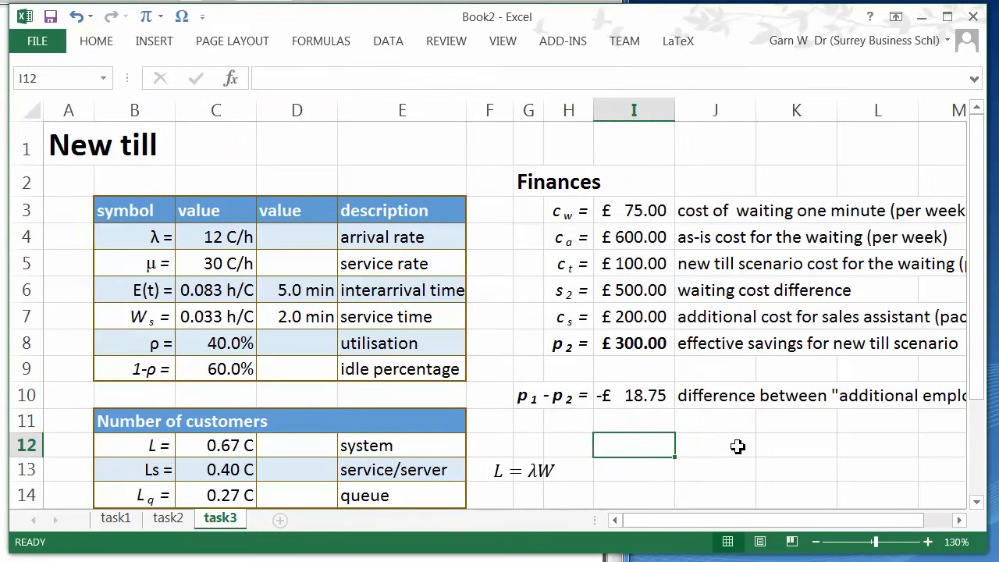
# Compute the payback as =-6000/I10, giving a positive 320.00 weeks
pyautogui.write('=')
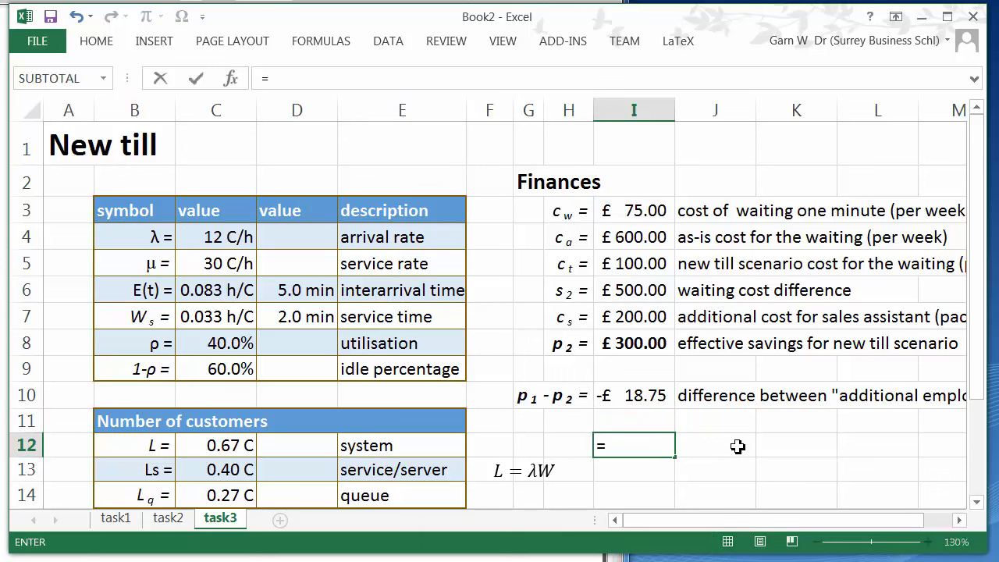
pyautogui.moveTo(787, 453)
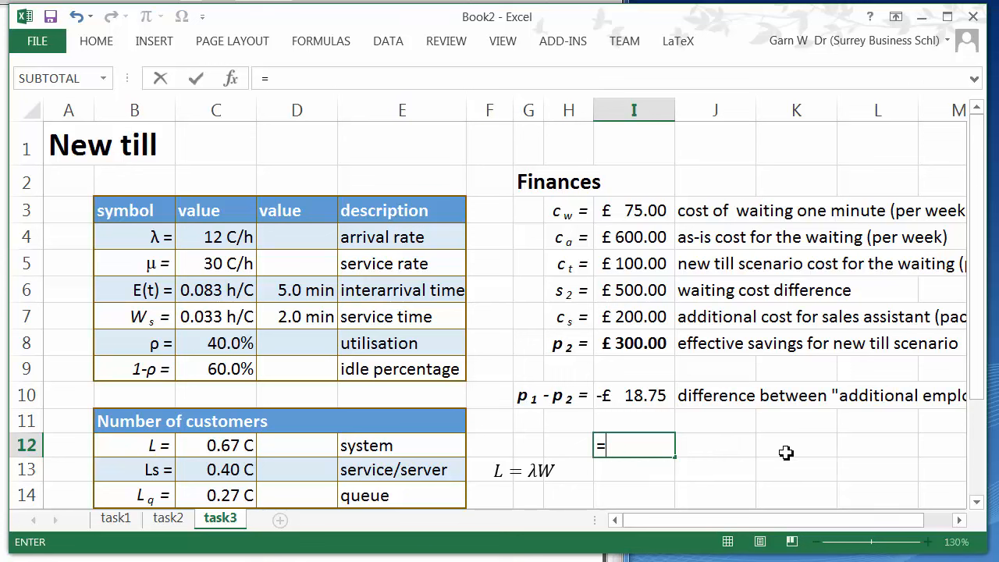
pyautogui.write('6')
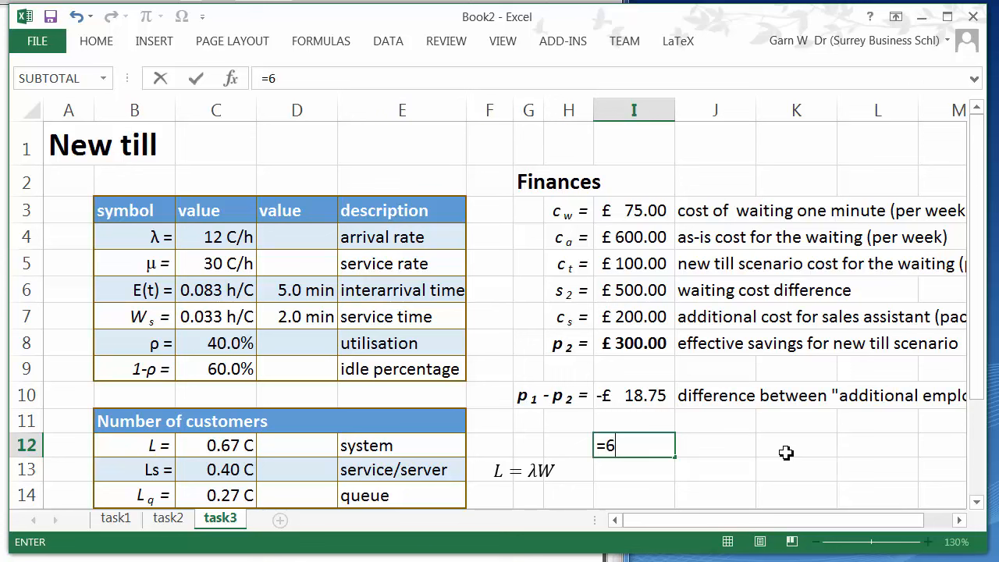
pyautogui.write('000')
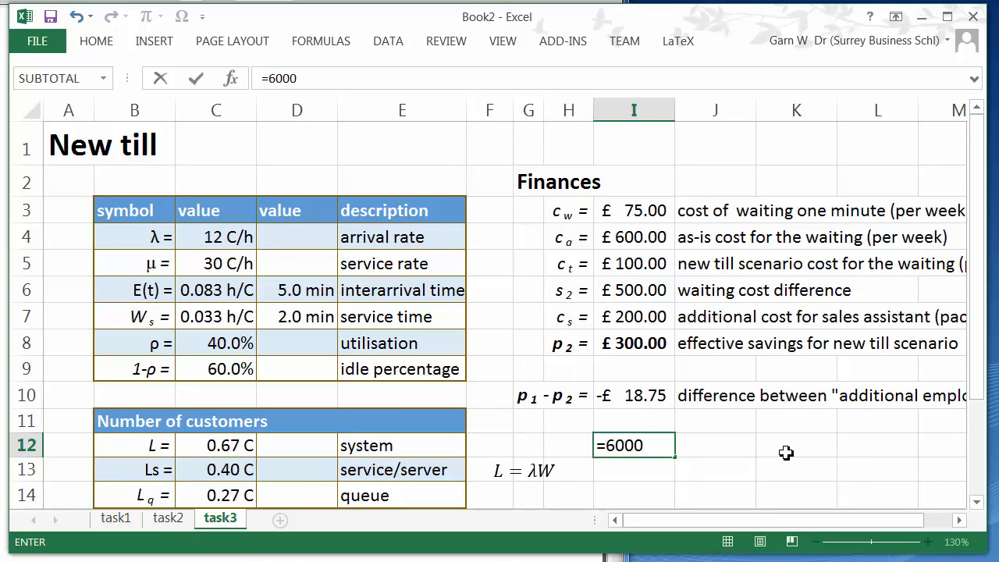
pyautogui.write('/')
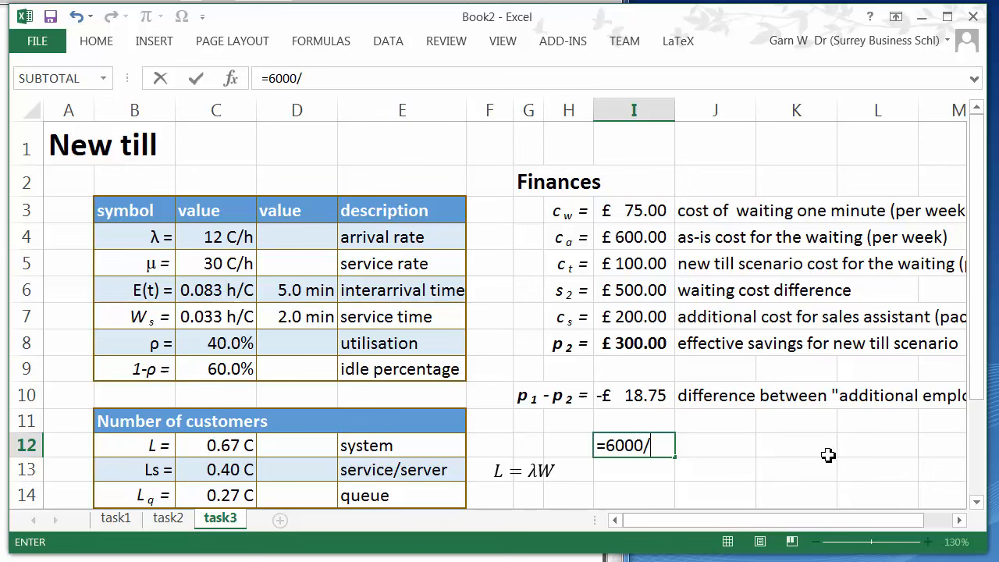
pyautogui.click(634, 395)
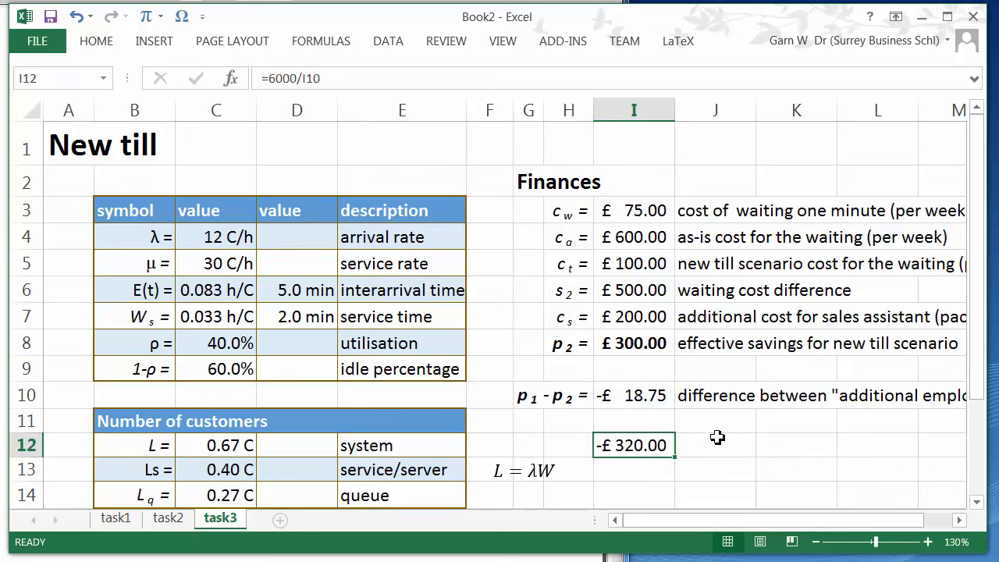
pyautogui.moveTo(503, 62)
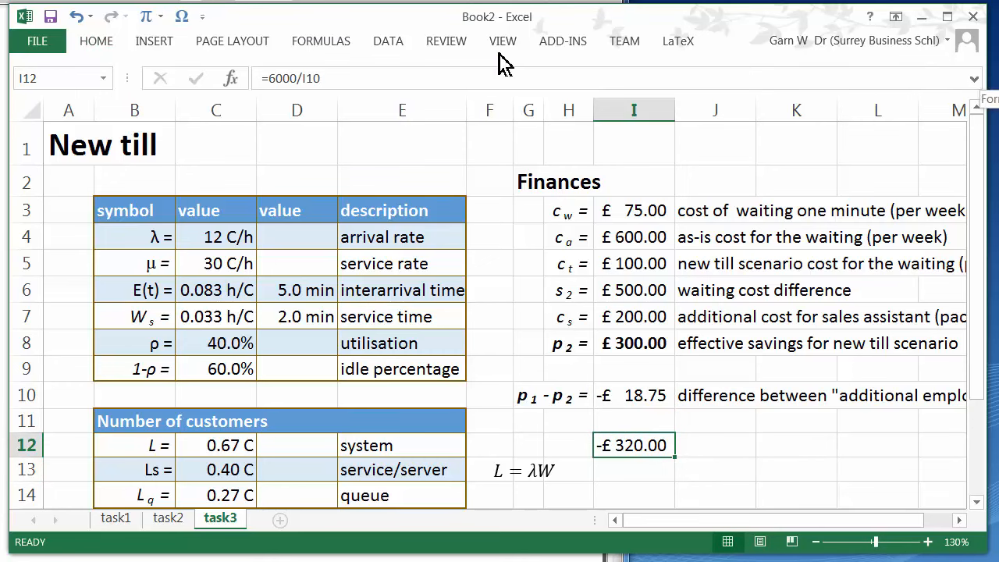
pyautogui.click(97, 40)
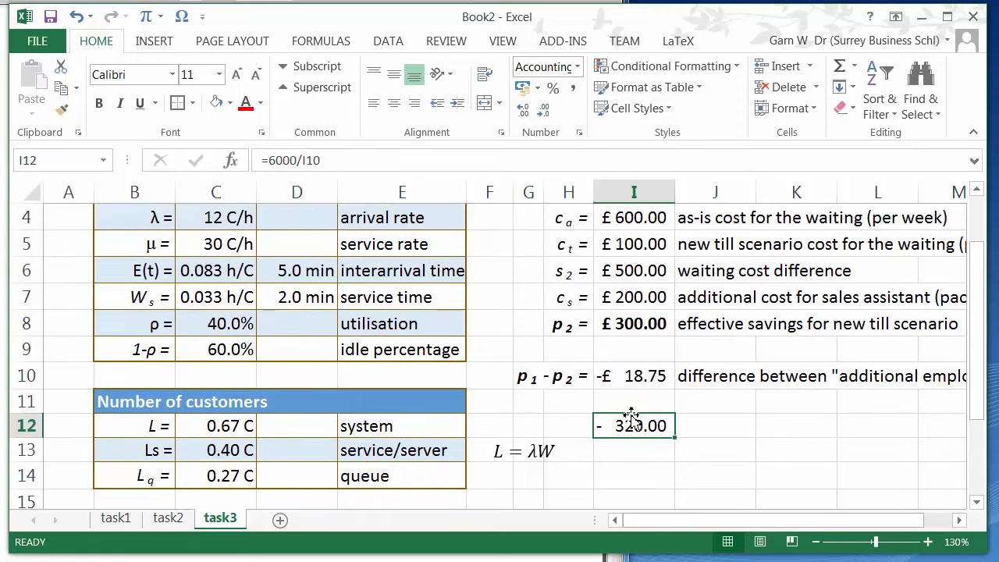
pyautogui.doubleClick(634, 425)
pyautogui.write('-')
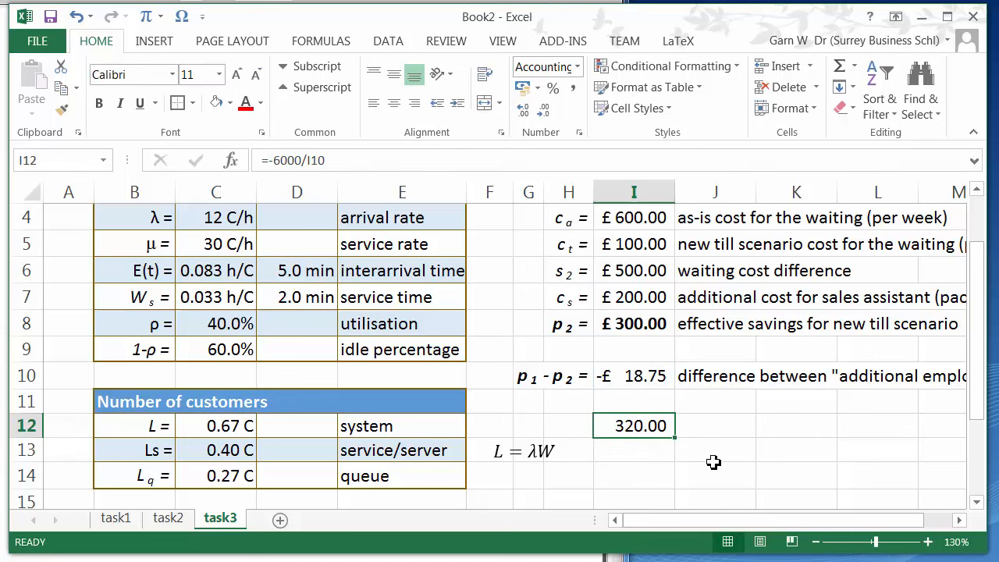
# Label the 320.00 as weeks and add a years row =I12/52 showing 6.15 years
pyautogui.click(716, 425)
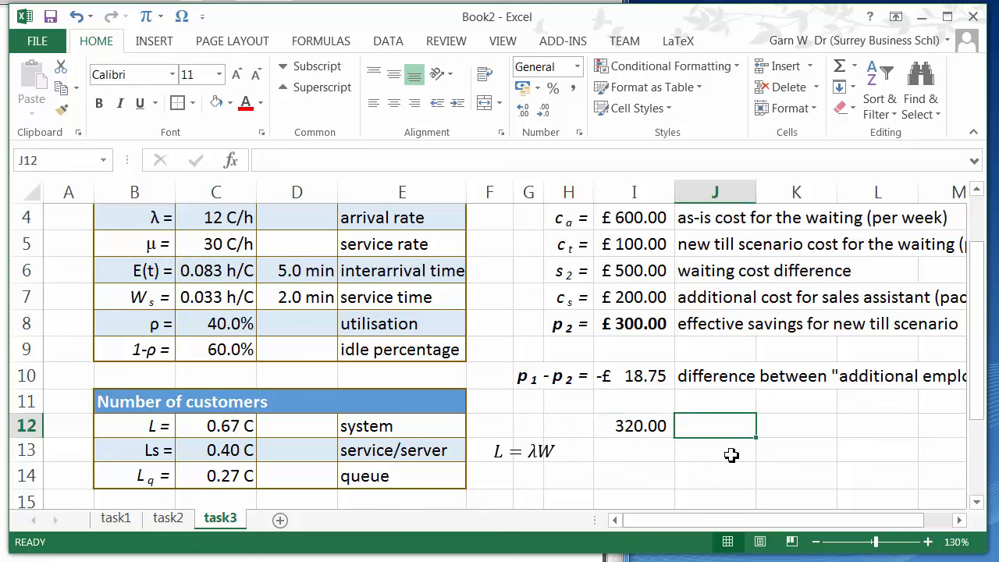
pyautogui.write('w')
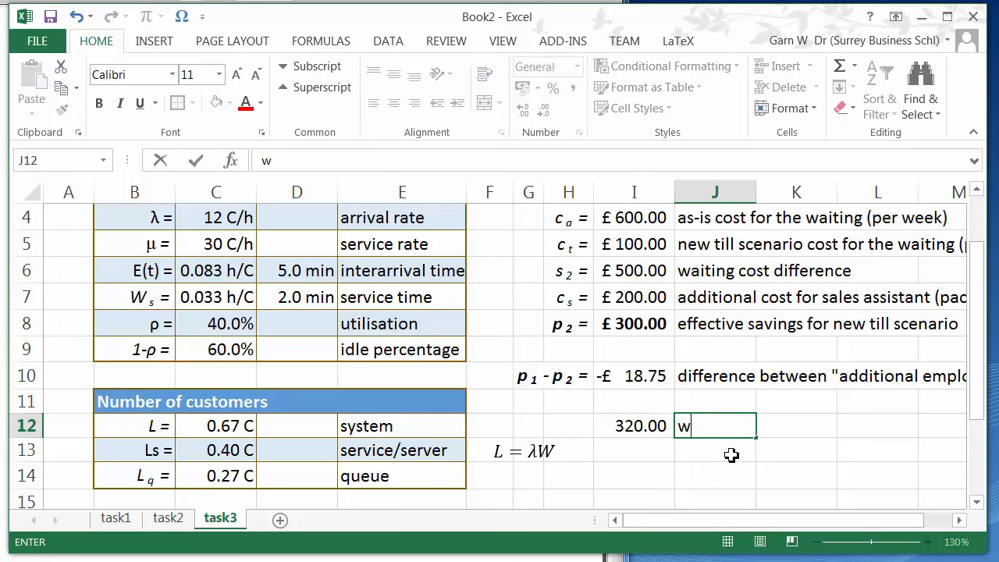
pyautogui.write('weeks')
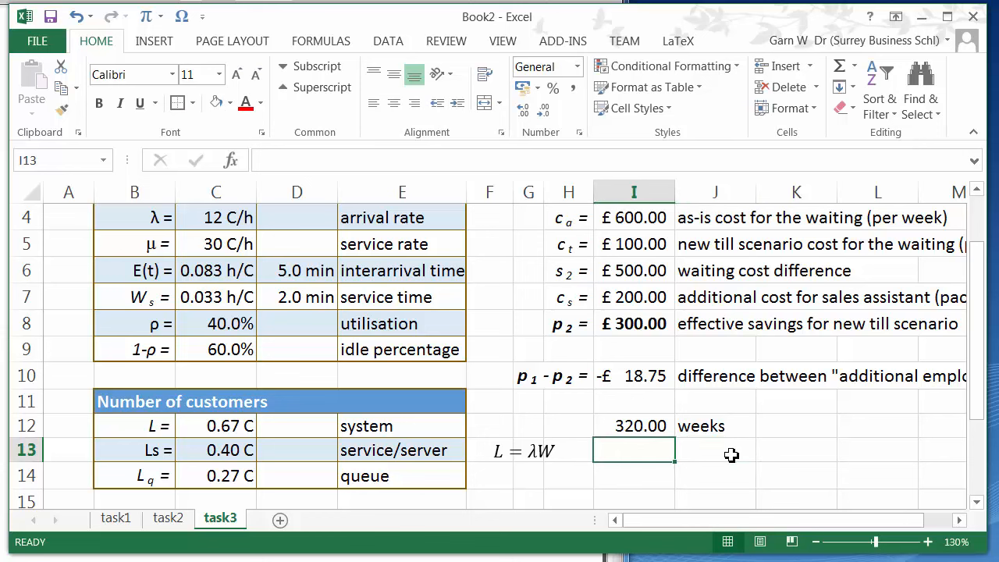
pyautogui.click(634, 424)
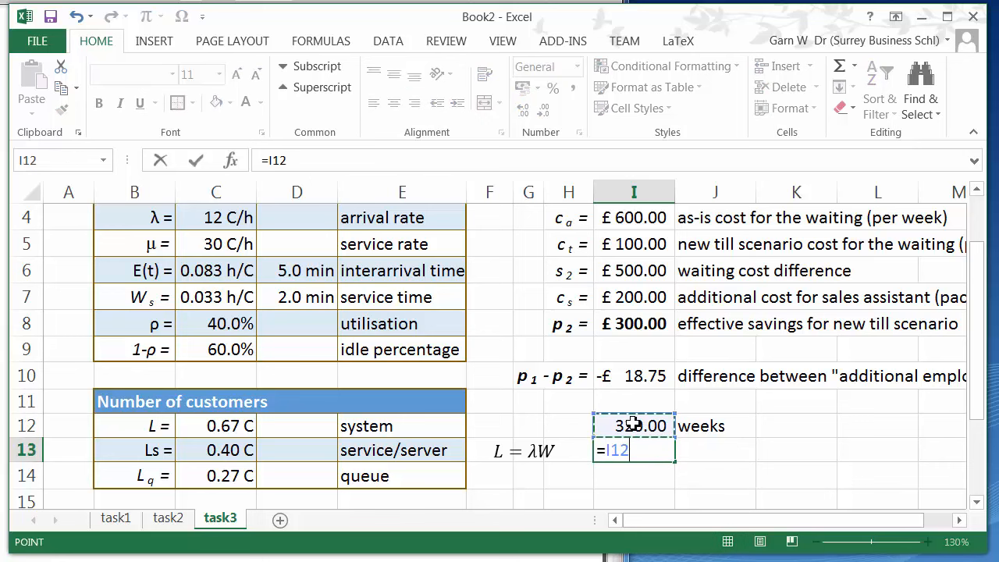
pyautogui.write('/532')
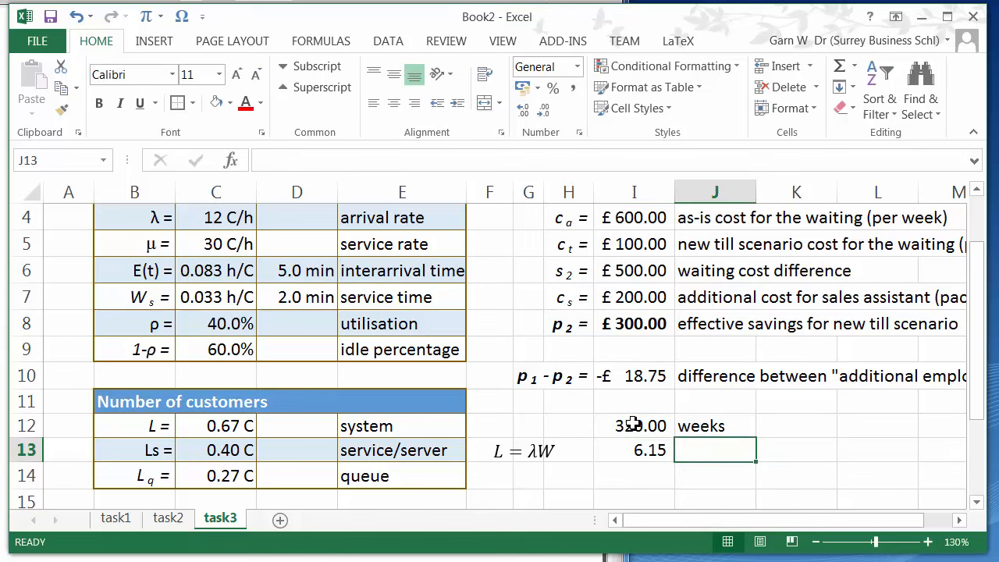
pyautogui.write('years')
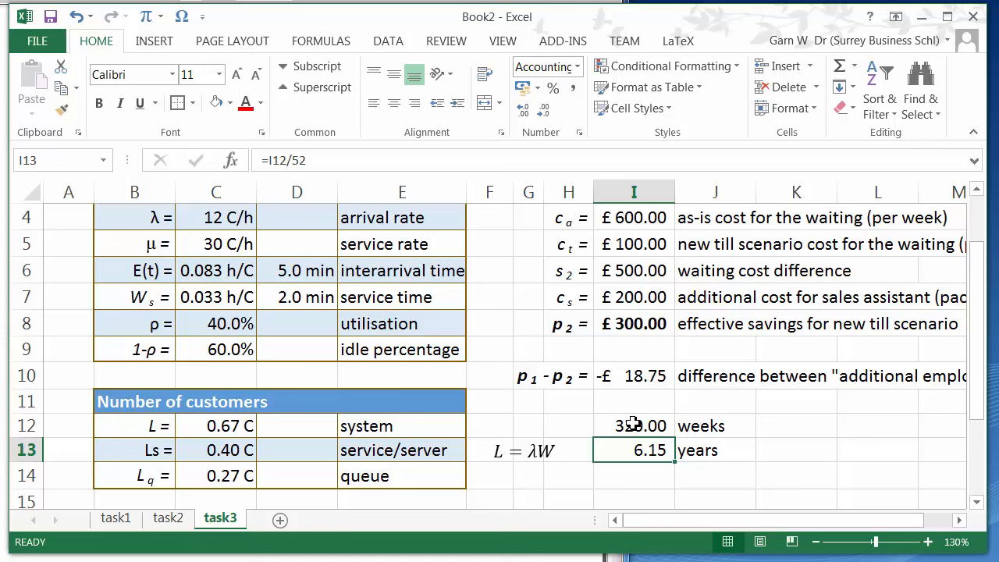
pyautogui.moveTo(634, 425); pyautogui.dragTo(715, 450)
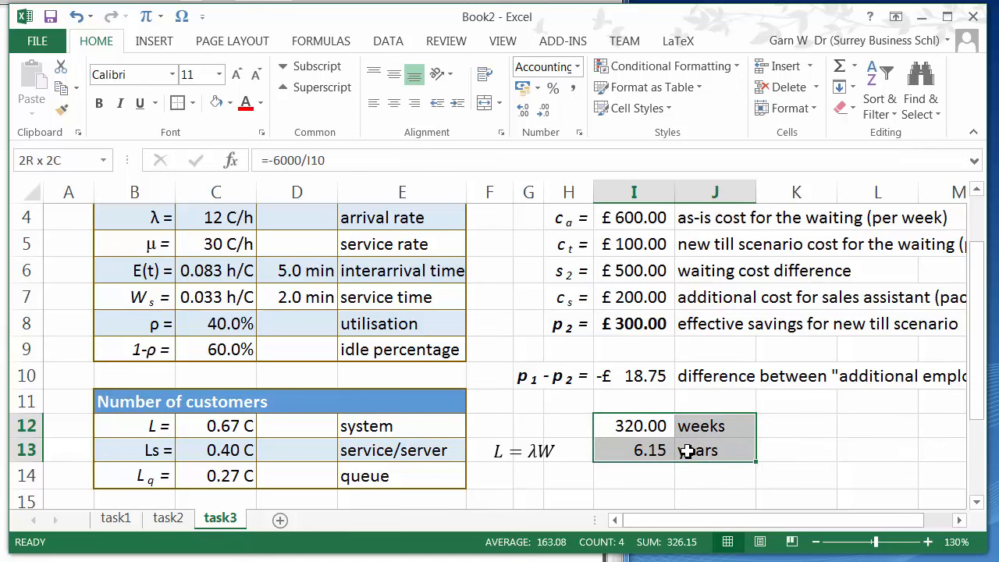
pyautogui.click(169, 519)
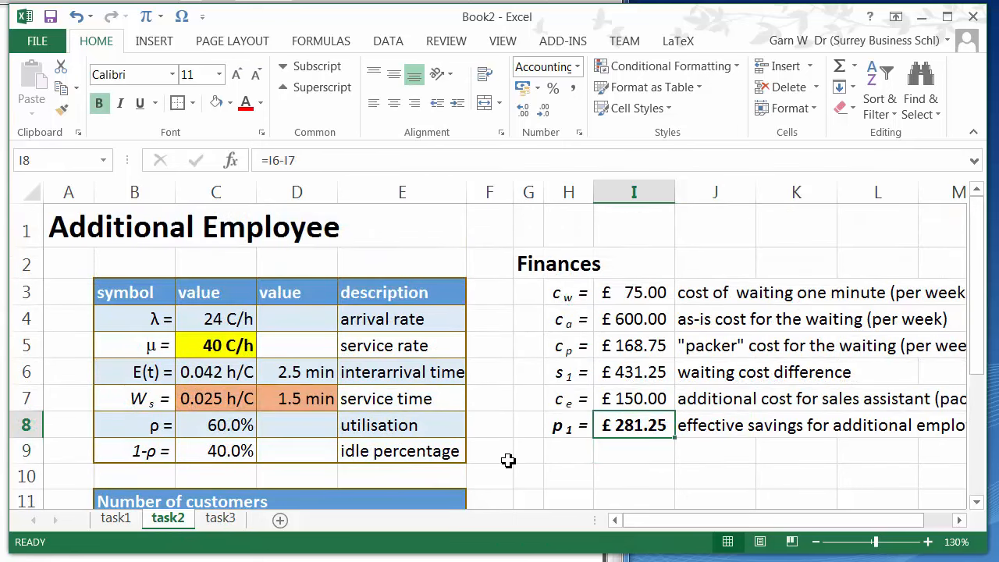
pyautogui.moveTo(148, 519)
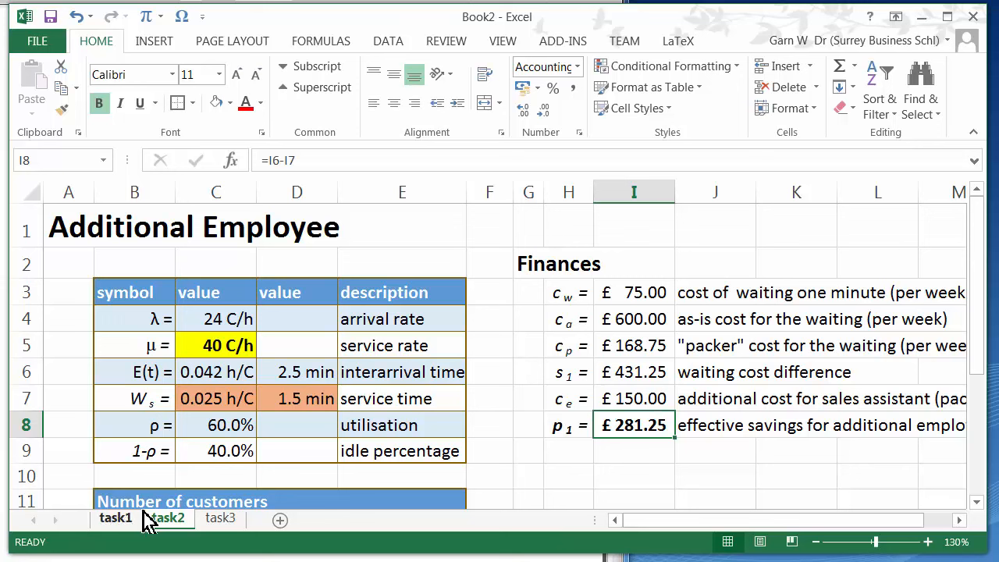
pyautogui.click(169, 519)
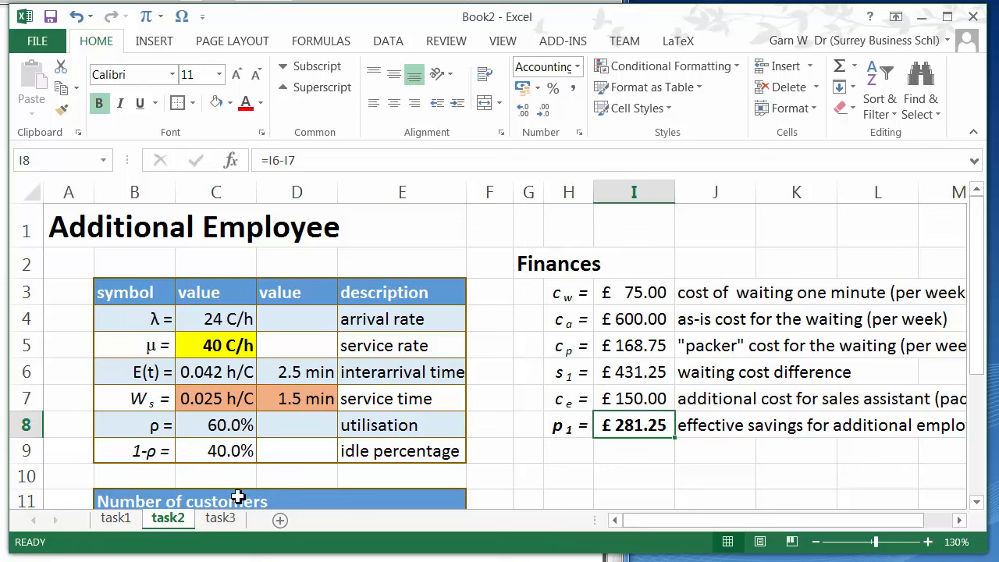
pyautogui.moveTo(206, 541)
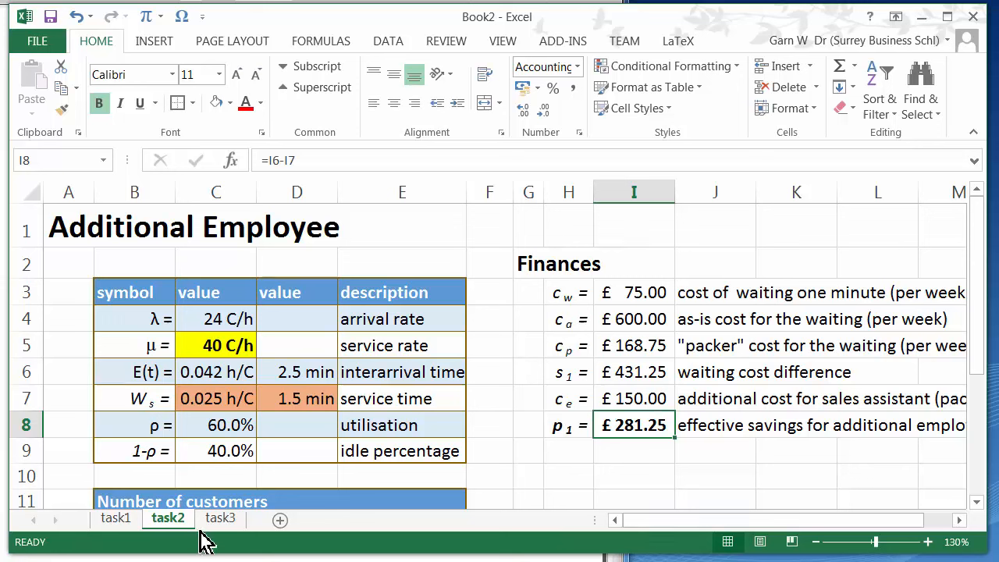
pyautogui.moveTo(222, 524)
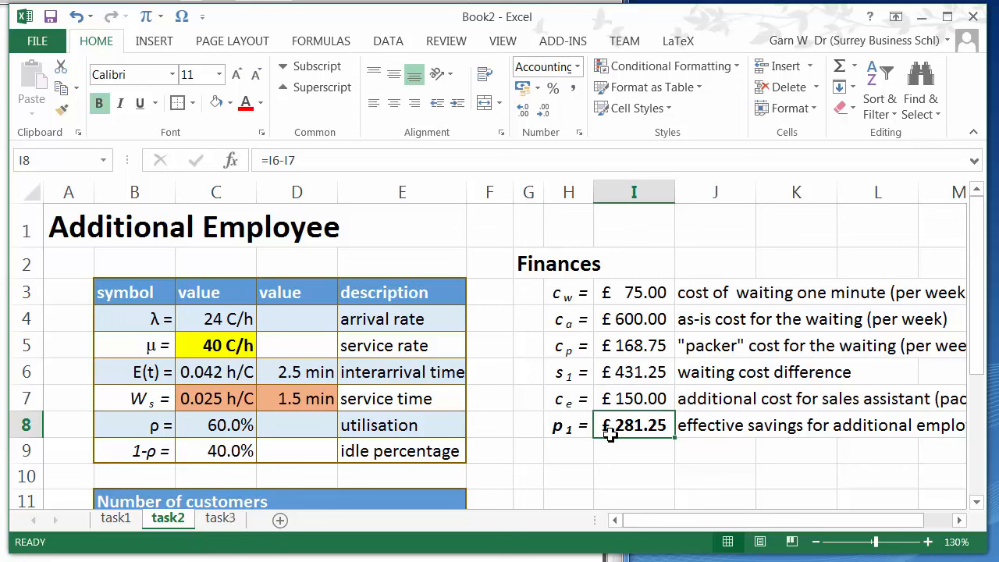
pyautogui.moveTo(603, 447)
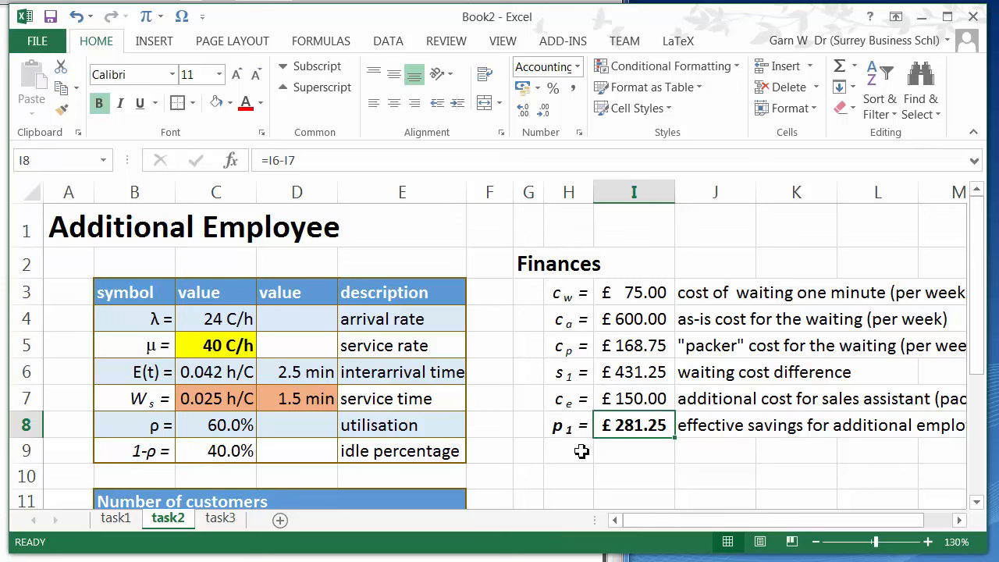
pyautogui.click(569, 450)
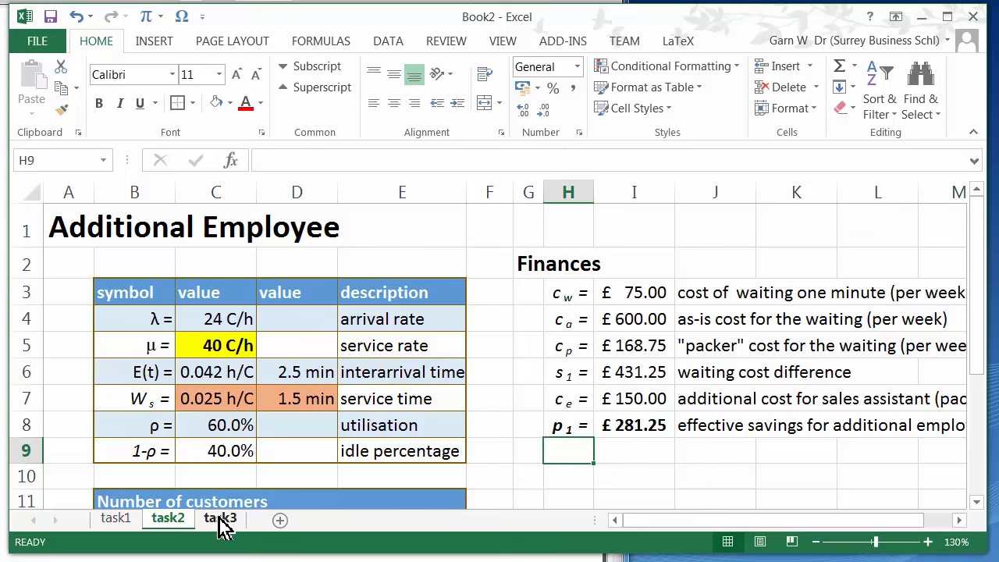
pyautogui.click(219, 518)
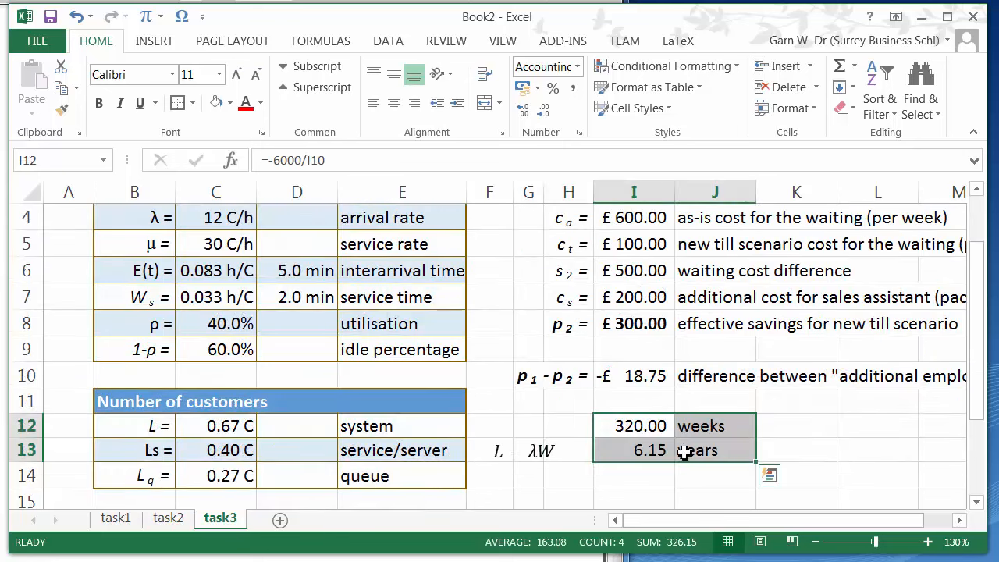
pyautogui.click(634, 450)
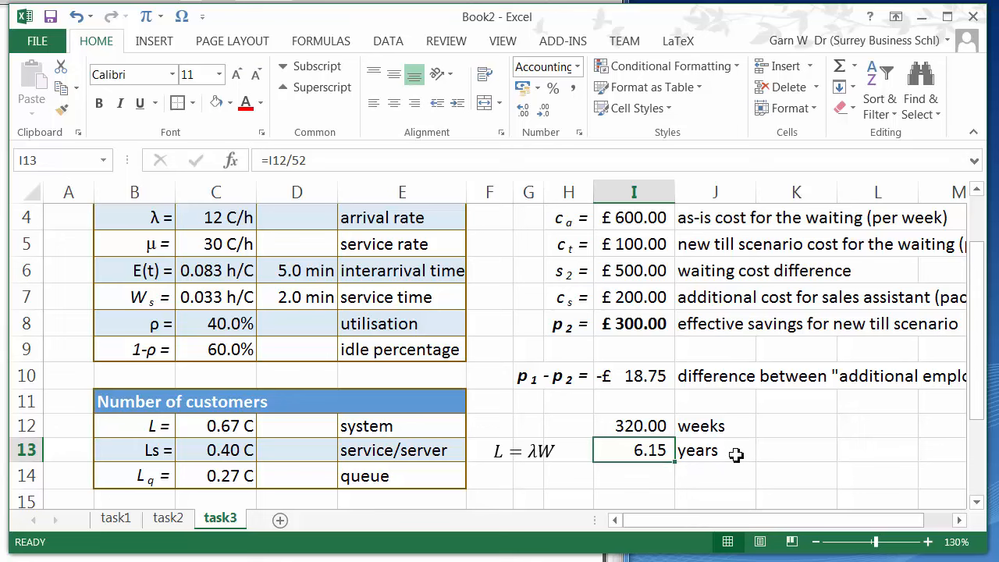
pyautogui.moveTo(709, 456)
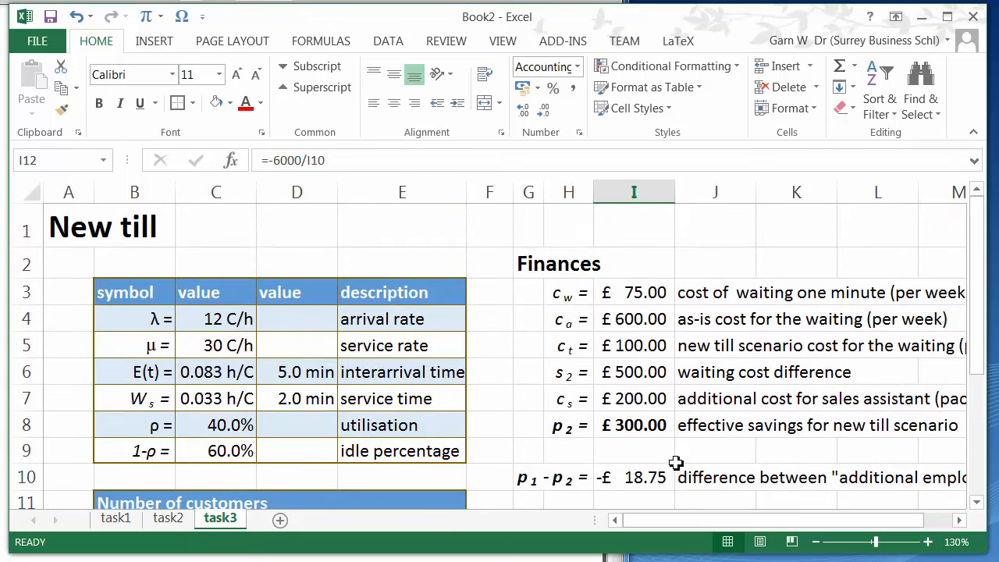
pyautogui.moveTo(616, 453)
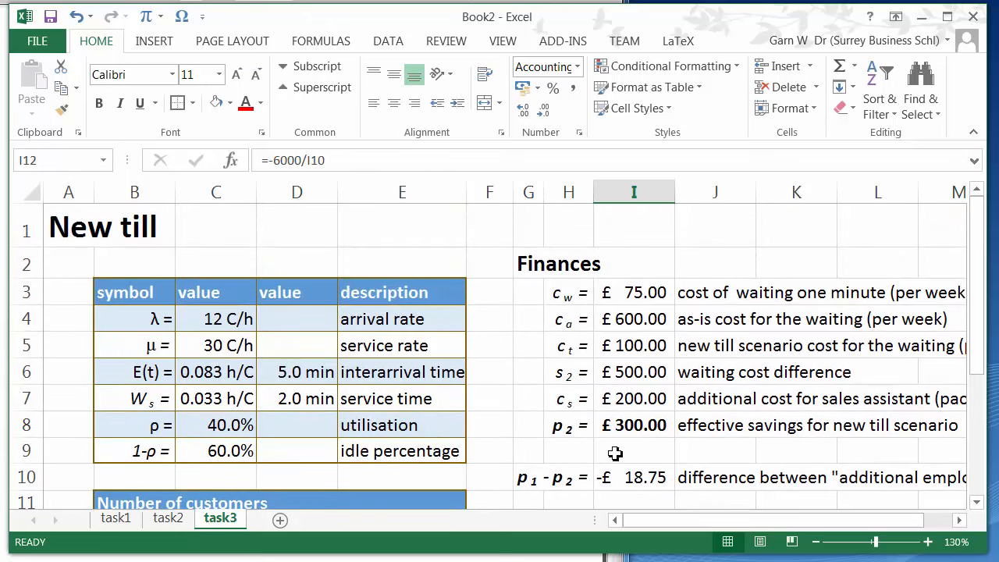
pyautogui.scroll(-3)
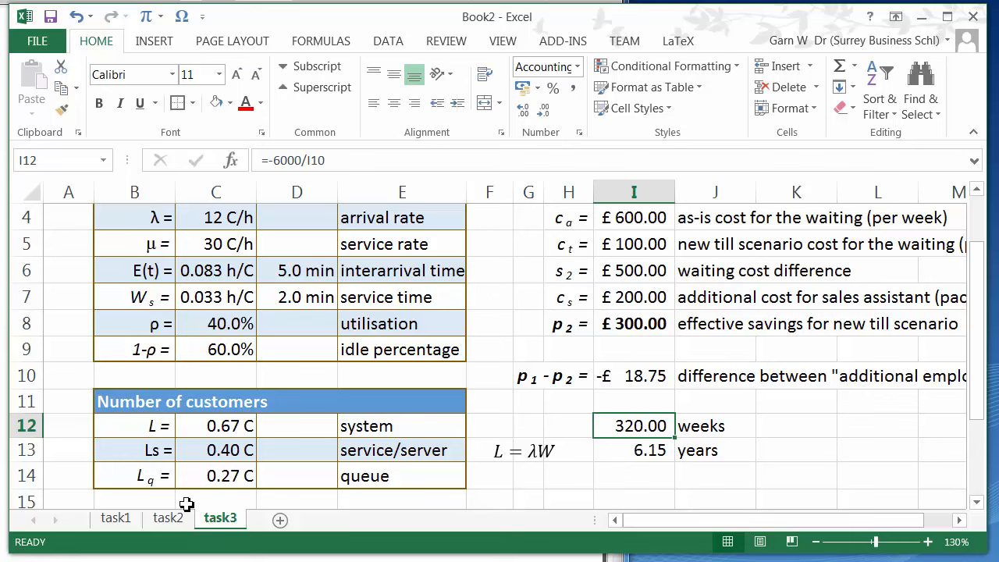
pyautogui.click(169, 519)
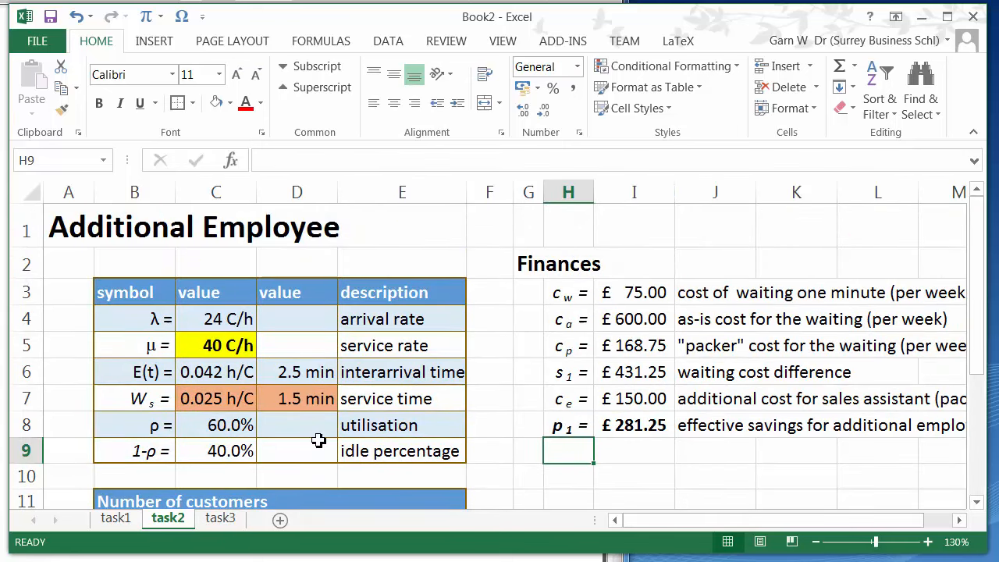
pyautogui.click(220, 519)
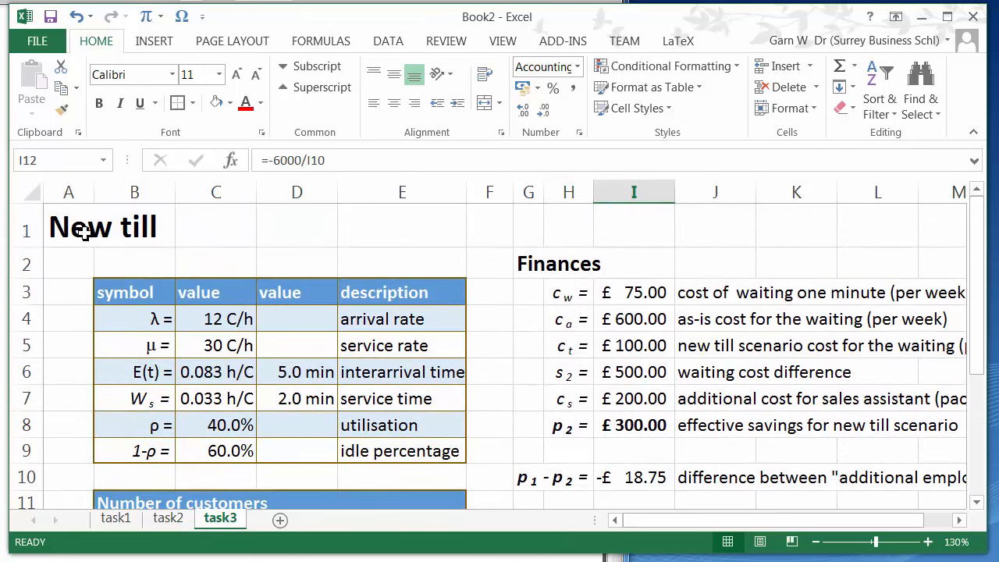
pyautogui.click(69, 228)
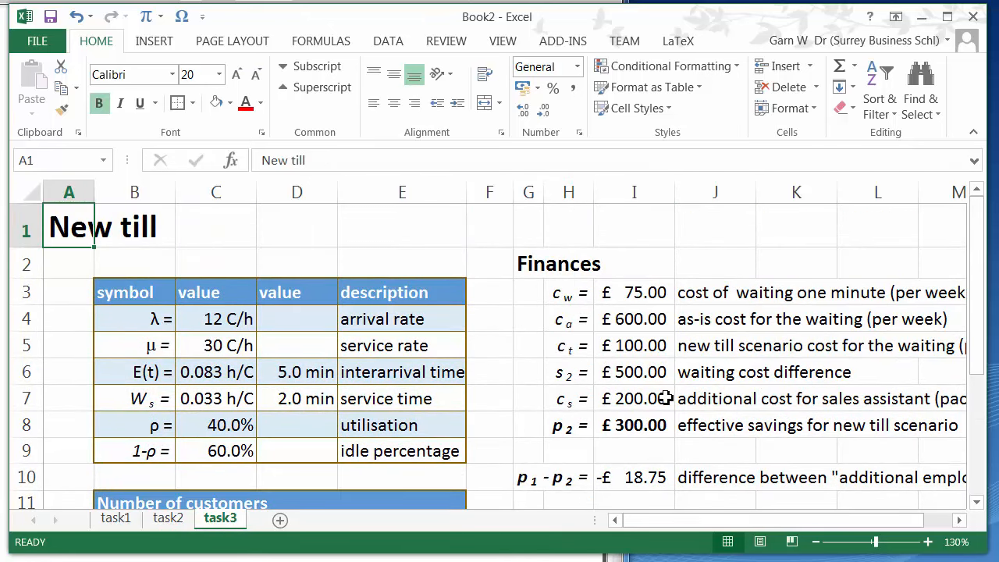
pyautogui.click(634, 398)
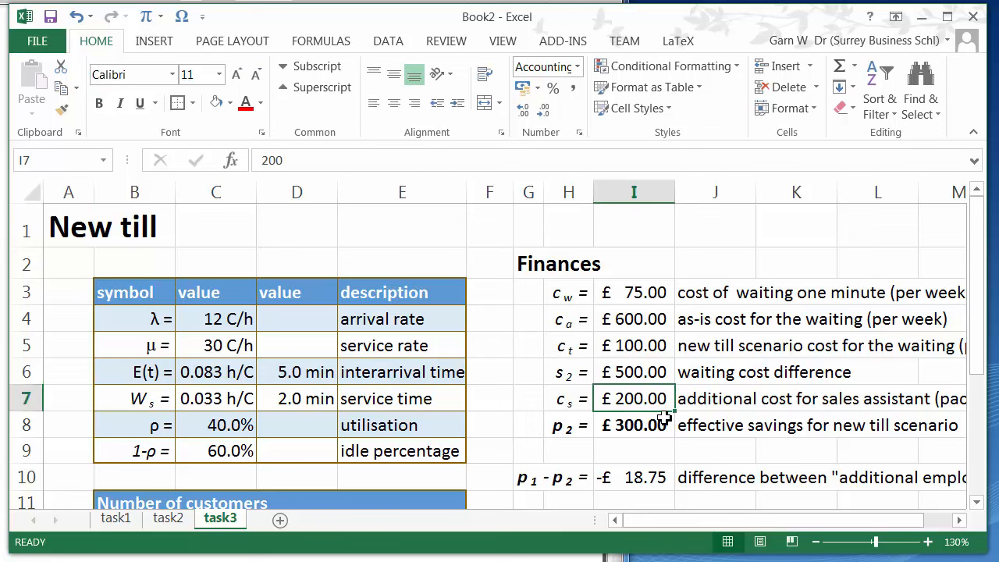
pyautogui.click(634, 450)
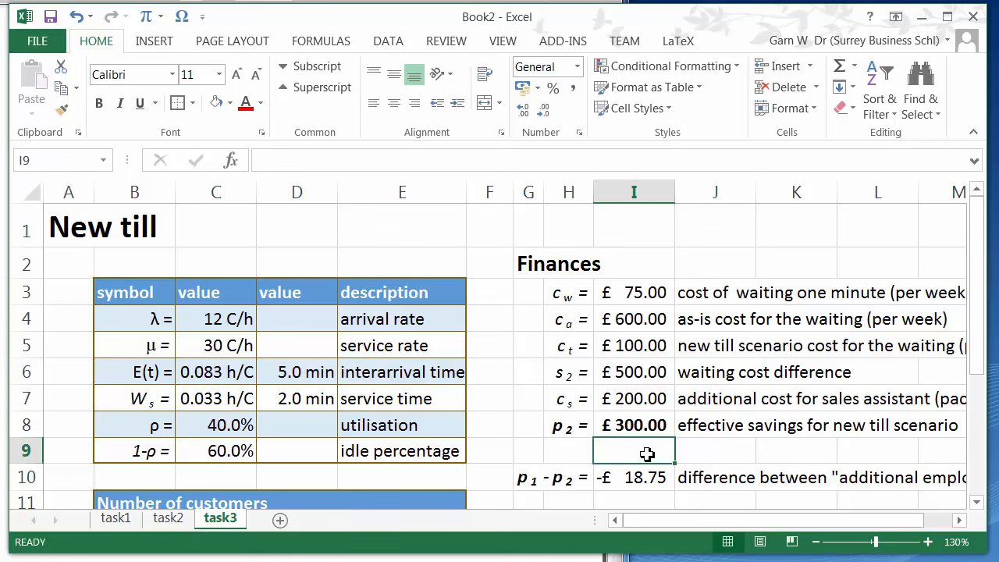
pyautogui.moveTo(668, 355)
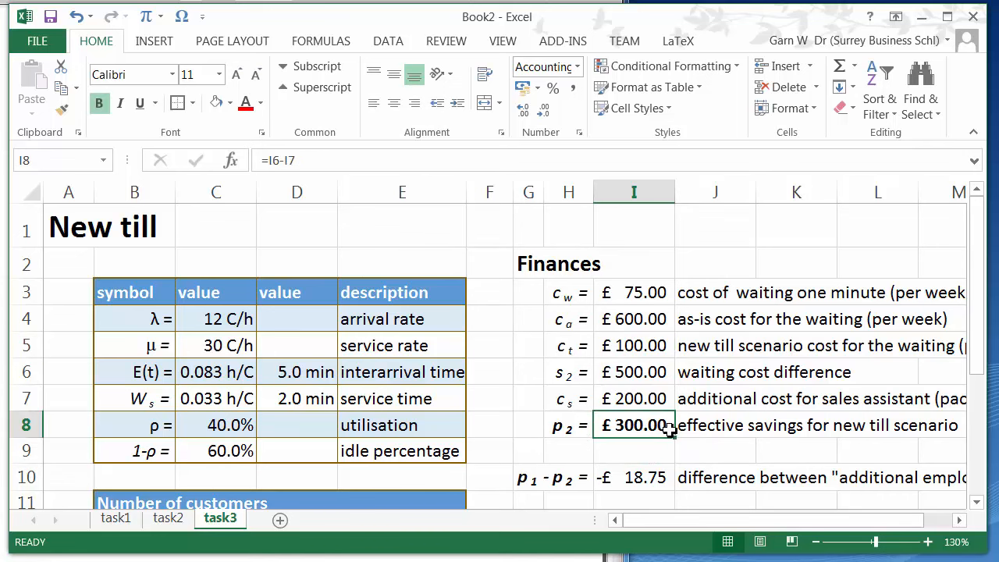
pyautogui.click(634, 478)
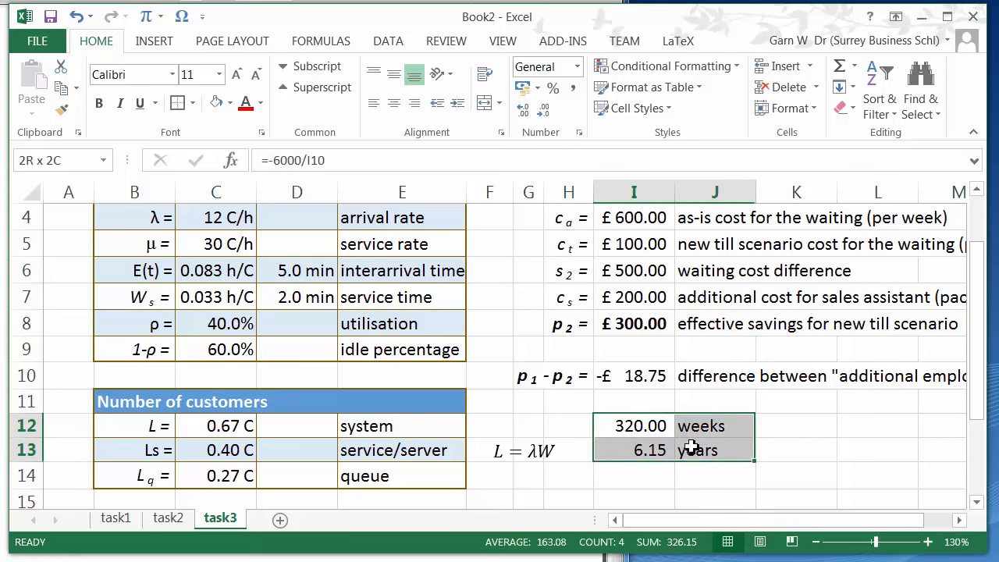
pyautogui.click(797, 425)
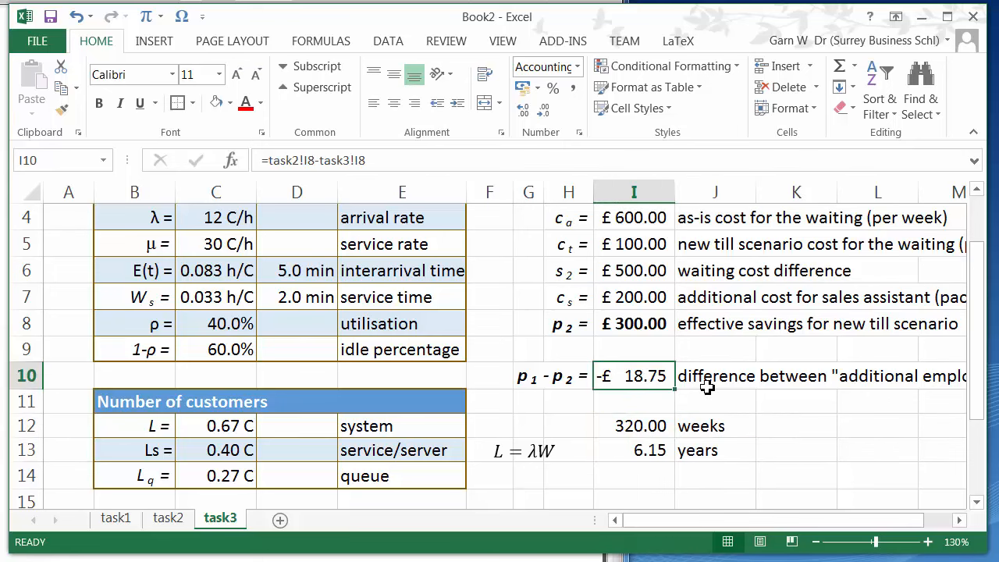
pyautogui.scroll(3)
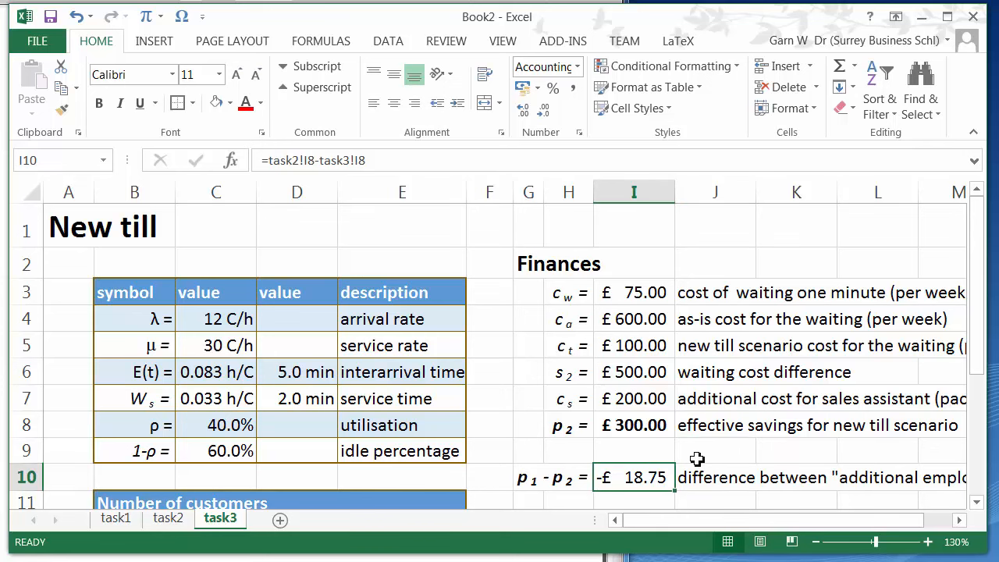
pyautogui.moveTo(690, 456)
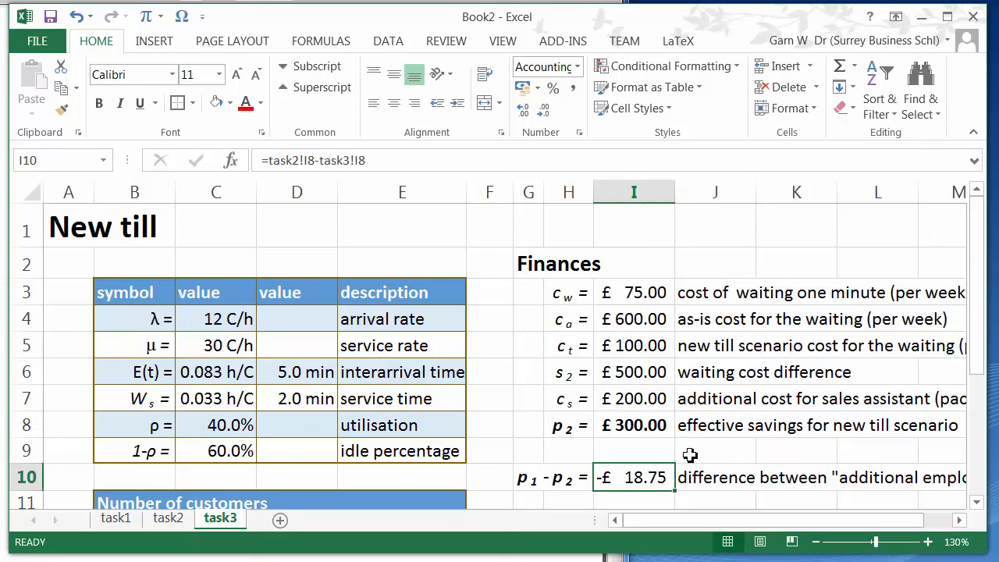